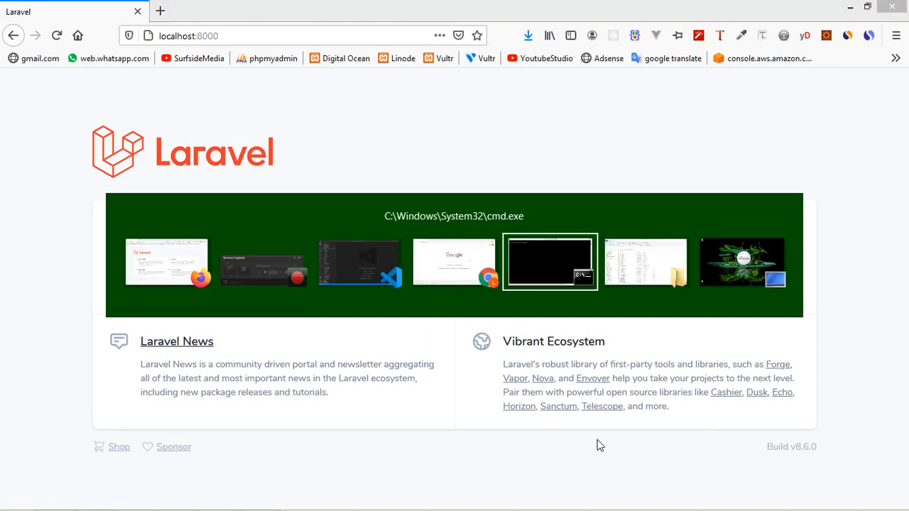
Run 'php artisan down' in the laravel8pro project to enter maintenance mode
click(552, 262)
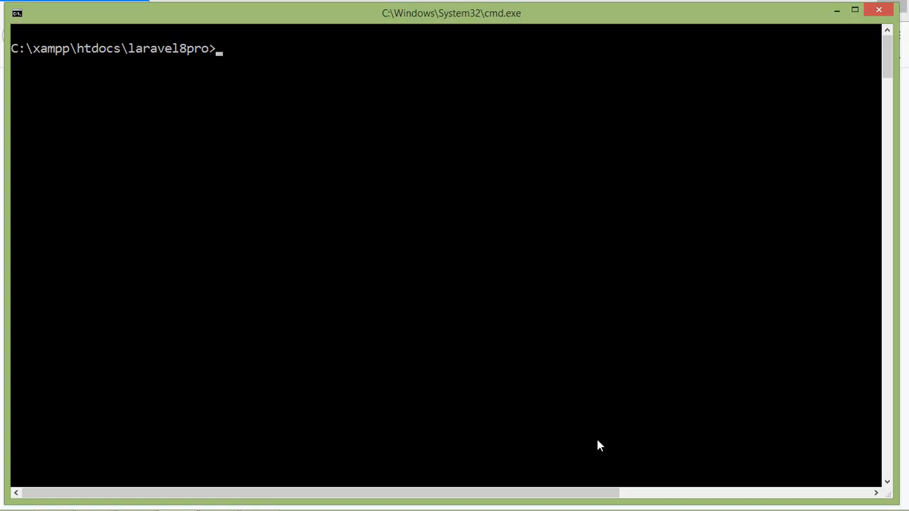
text(php artis)
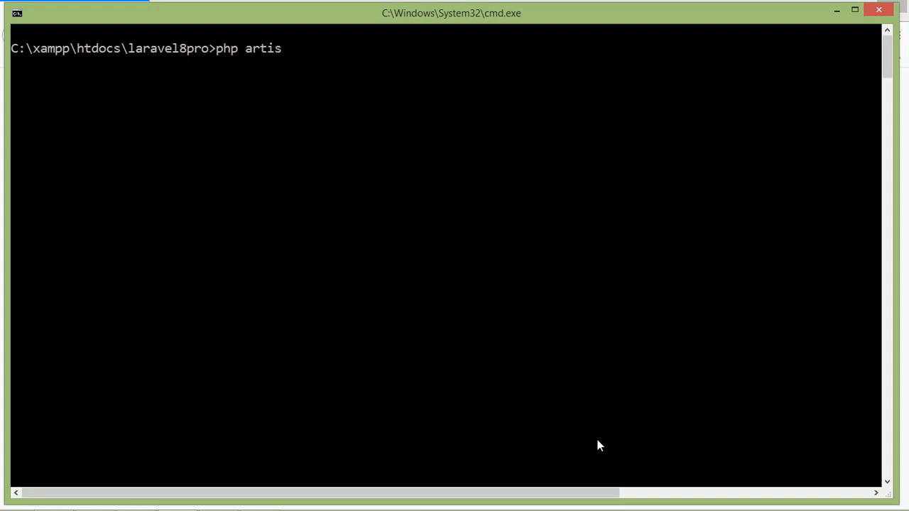
text(an d)
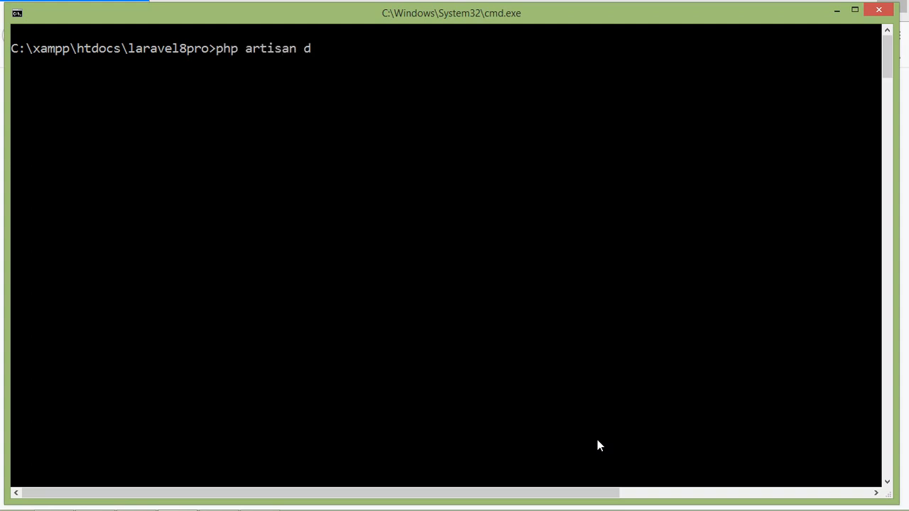
text(own)
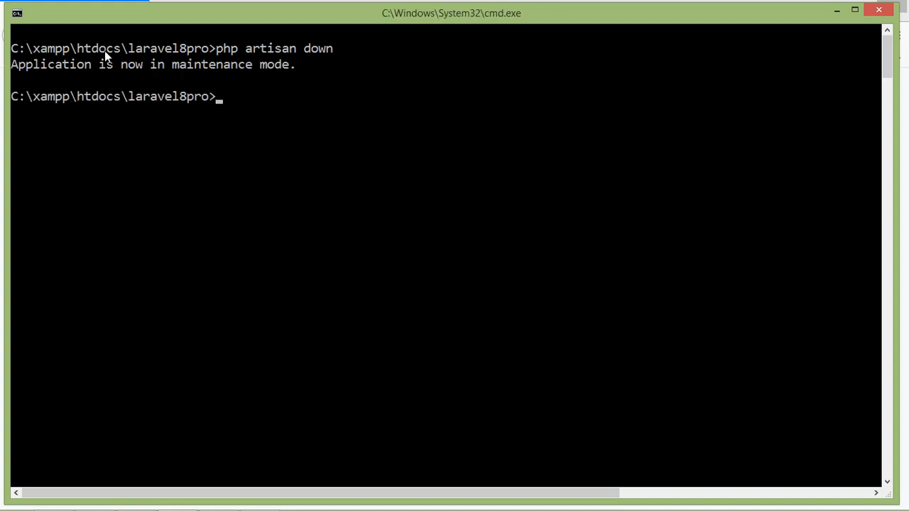
mouse_move(269, 78)
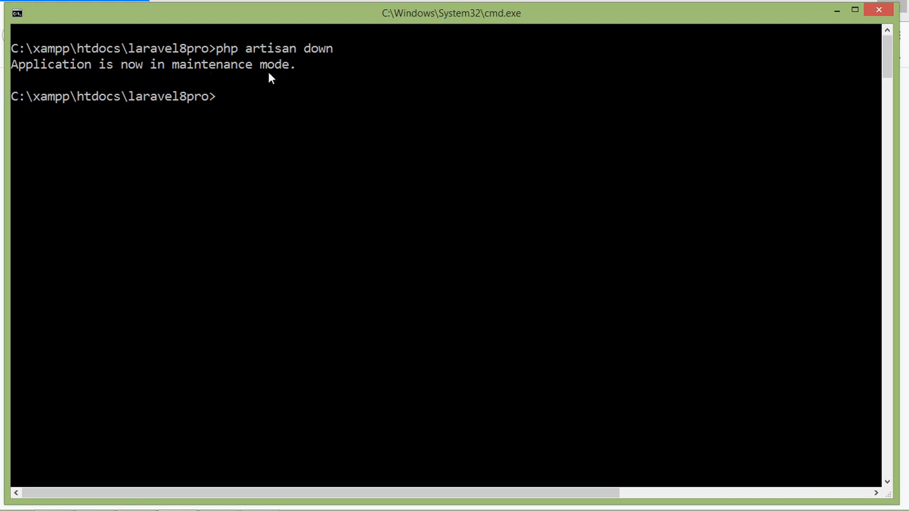
mouse_move(329, 165)
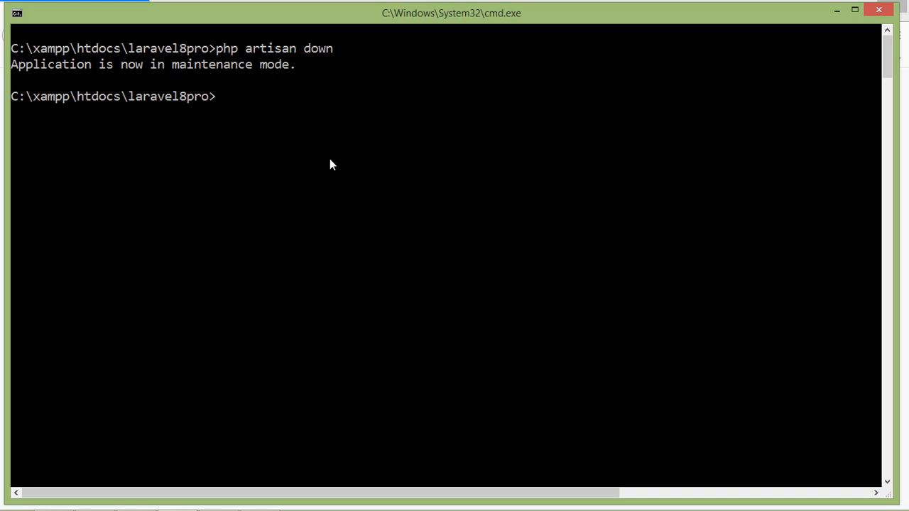
Run 'php artisan serve' to start the Laravel development server
text(php)
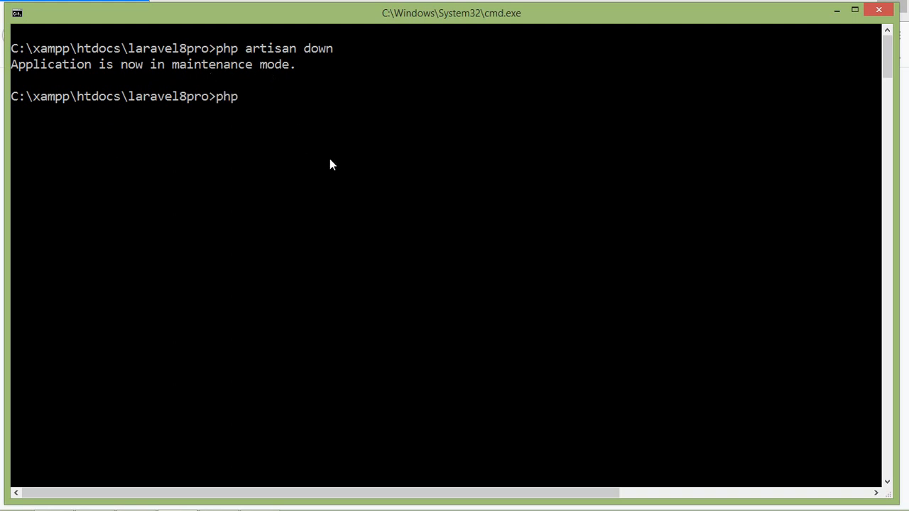
text(art)
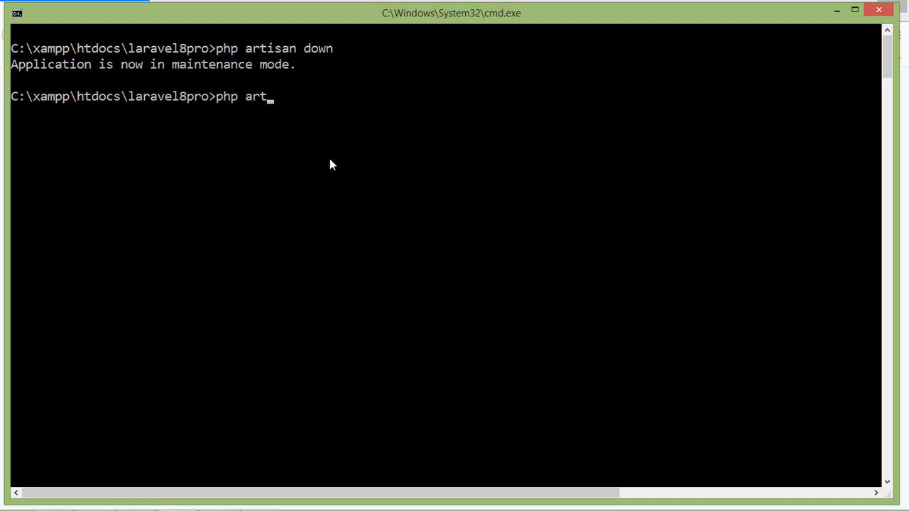
text(isan serv)
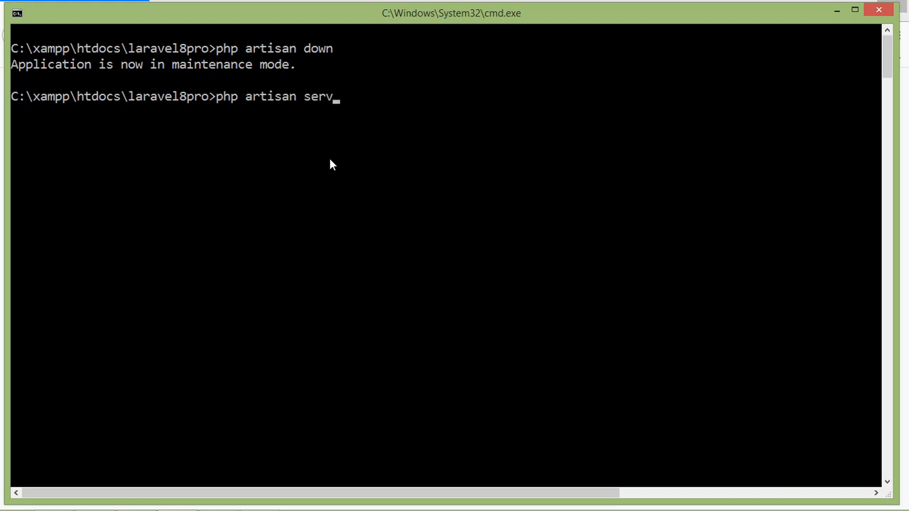
text(e)
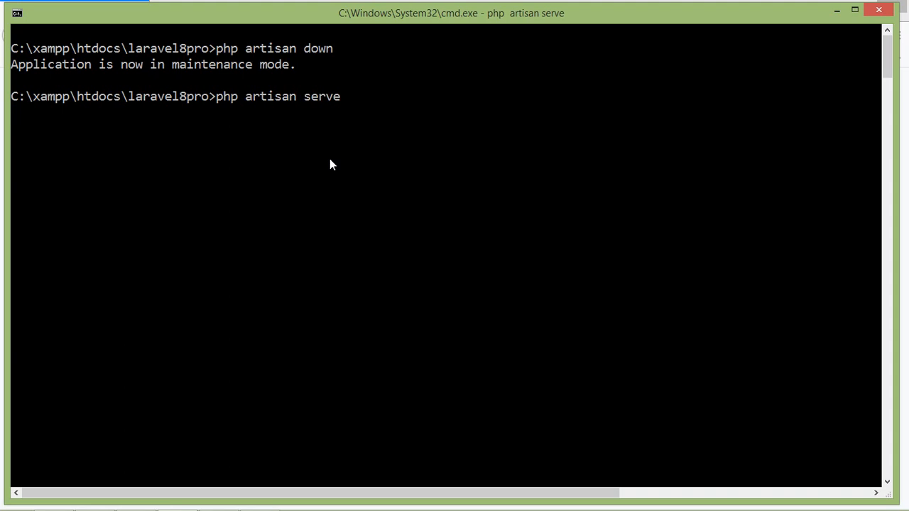
key(alt+tab)
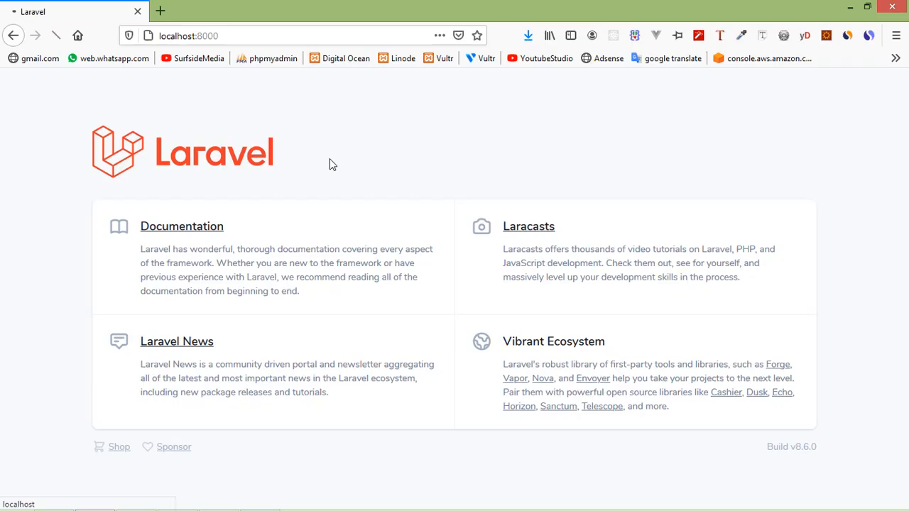
Switch back to the browser to reload the localhost:8000 page
key(alt+tab)
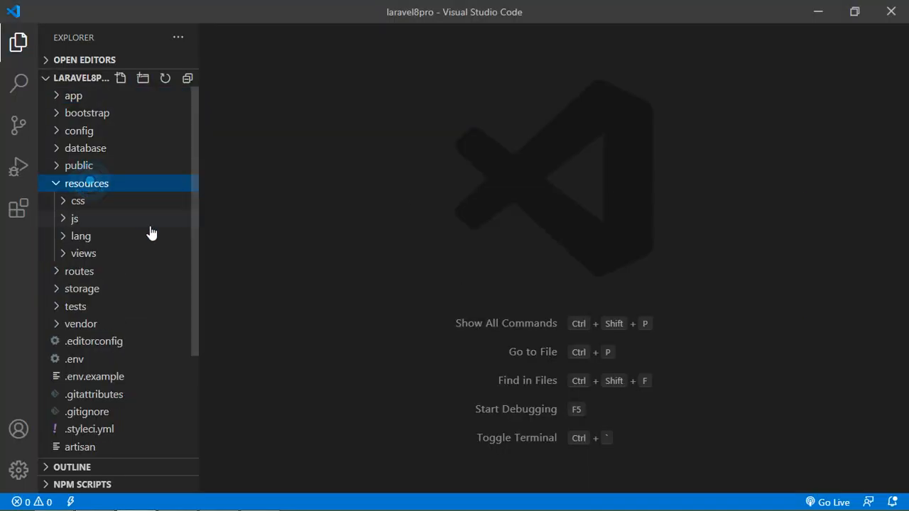
Create an 'errors' folder under resources/views
click(82, 253)
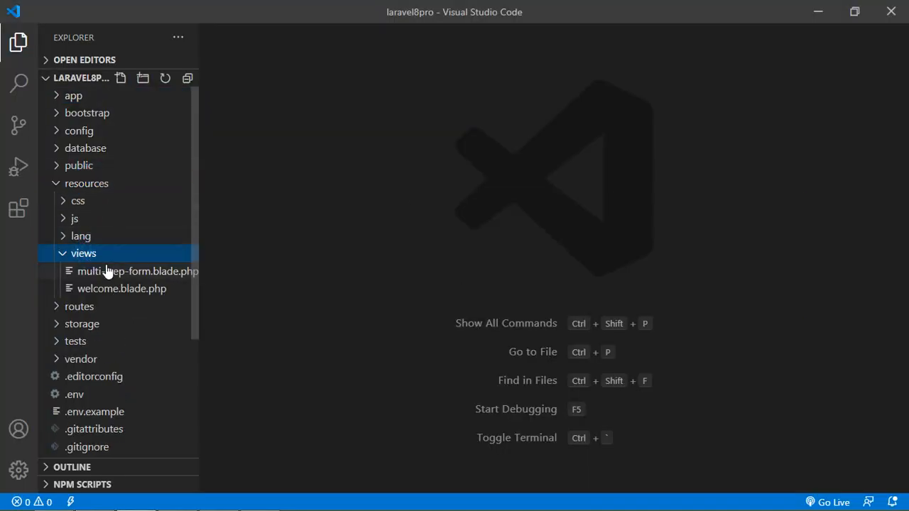
mouse_move(82, 253)
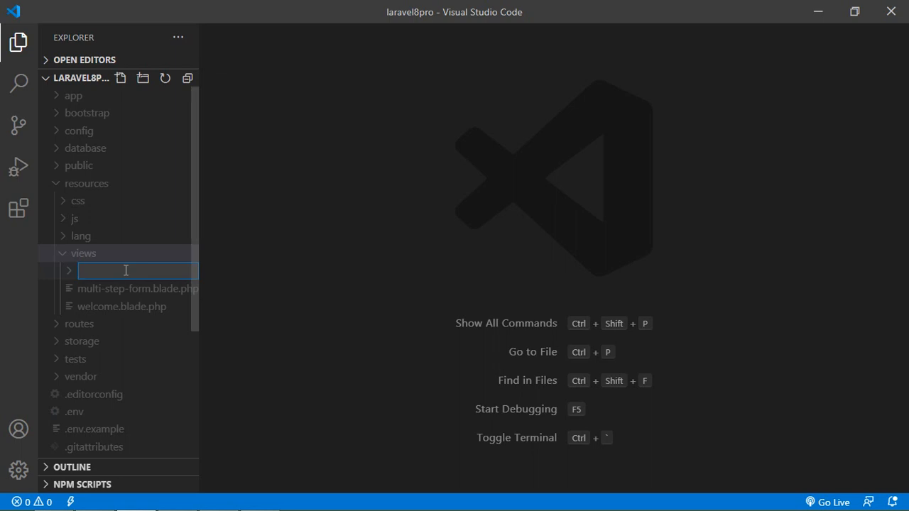
text(erro)
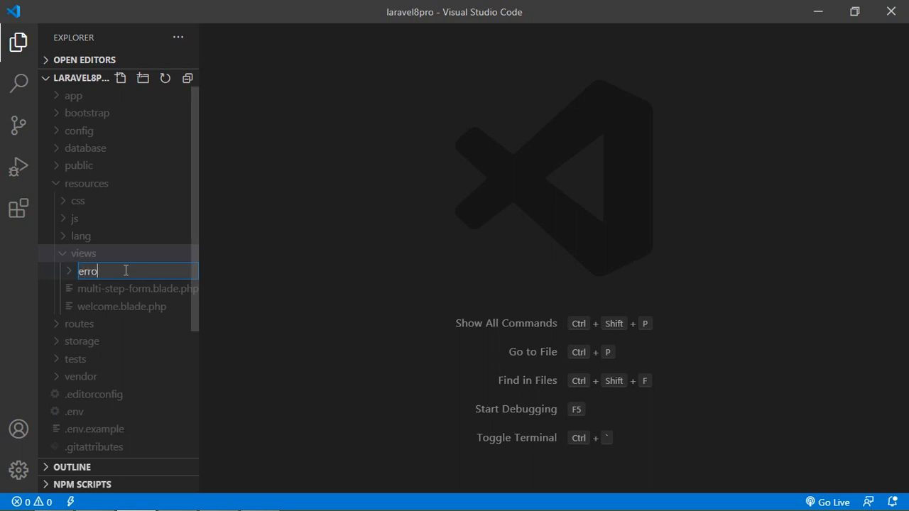
key(Enter)
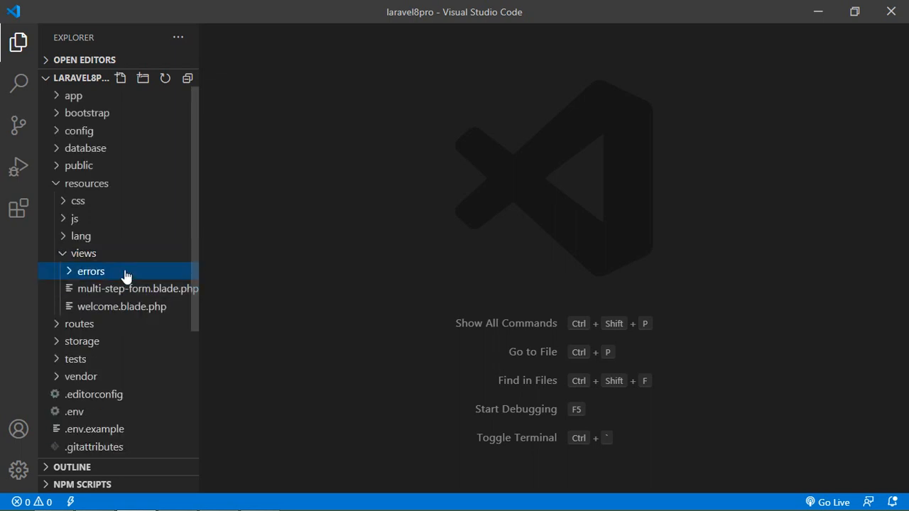
mouse_move(91, 272)
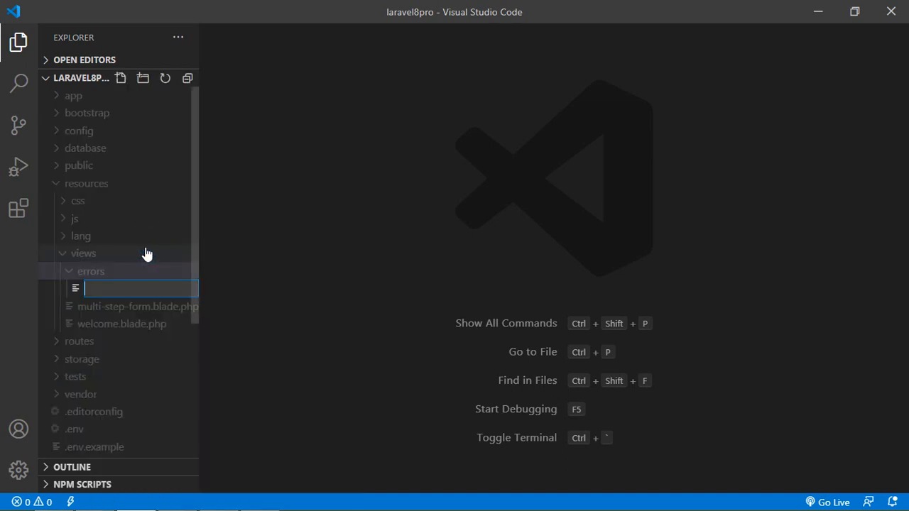
Create a new '503.blade.php' file inside the errors folder
text(5)
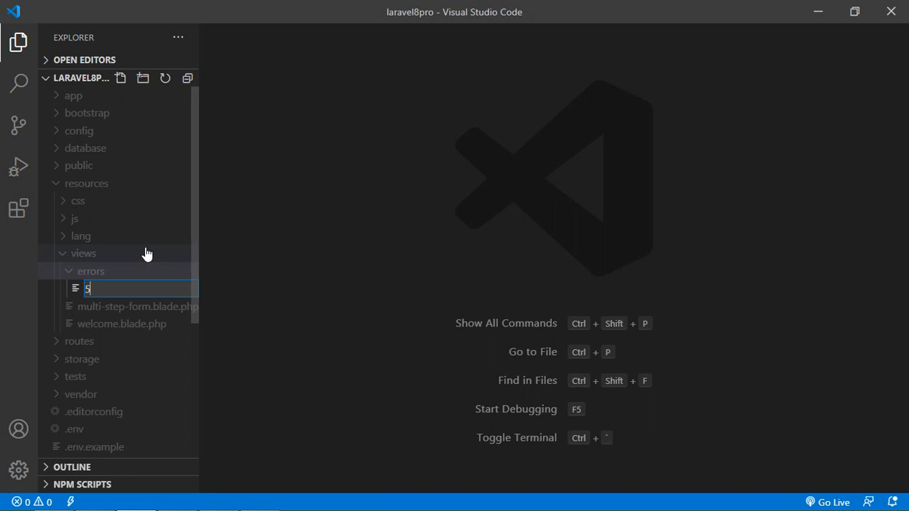
text(03.b)
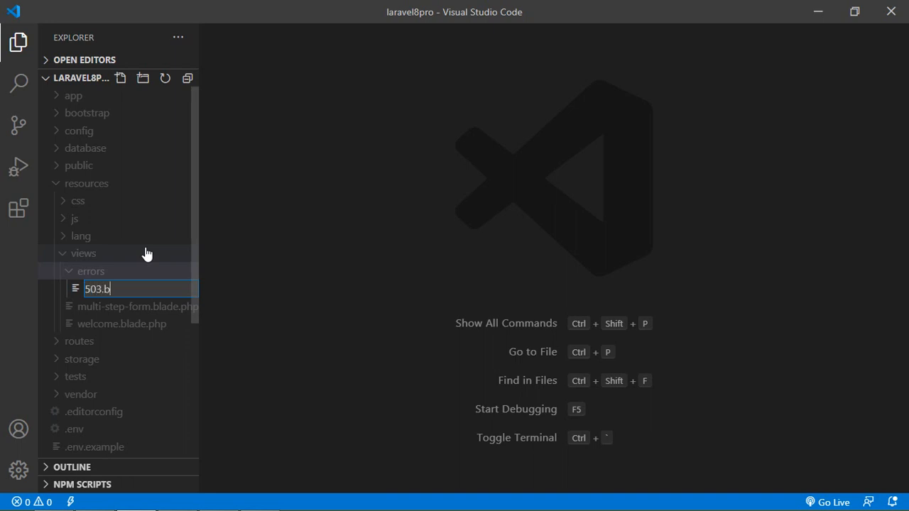
text(lade.php)
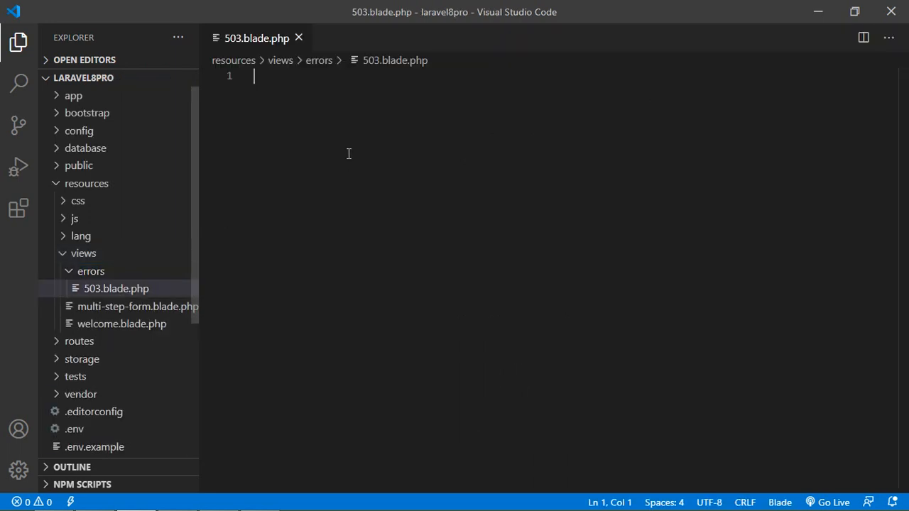
mouse_move(271, 107)
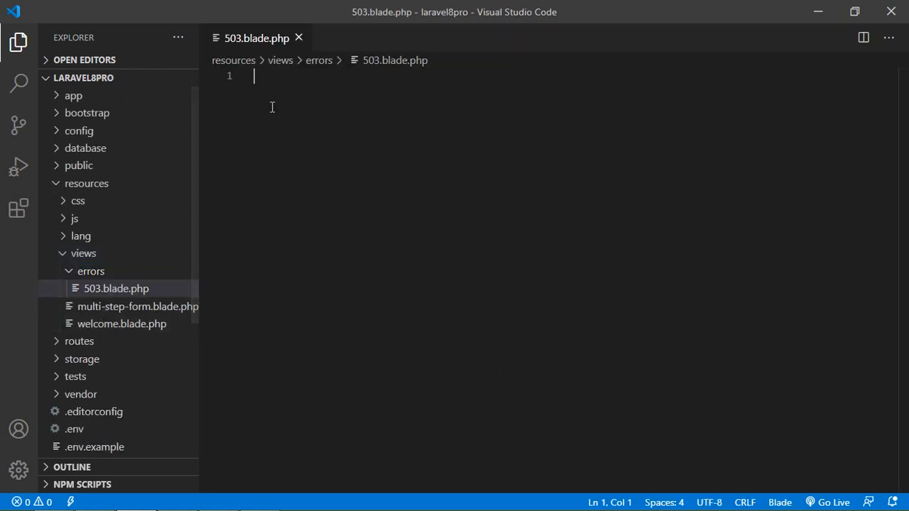
mouse_move(281, 98)
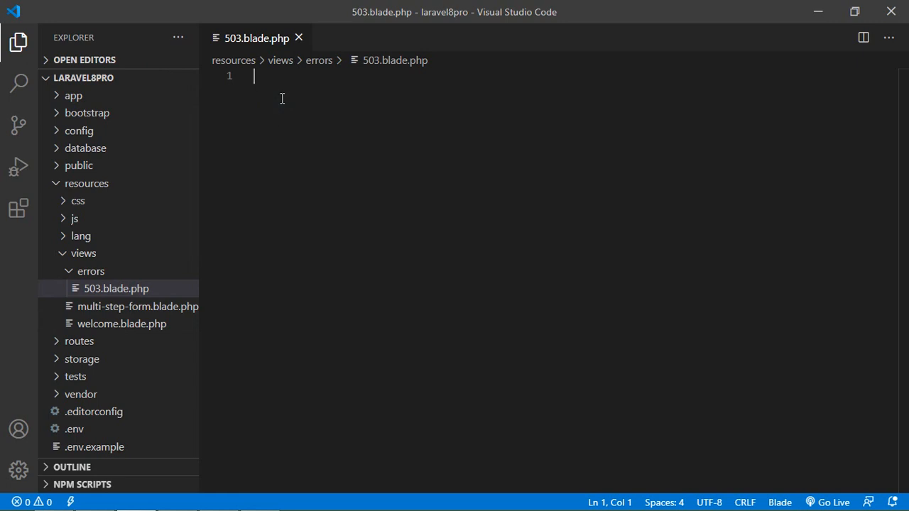
Insert the HTML boilerplate and set the page title to 'Service Unavailable'
text(!)
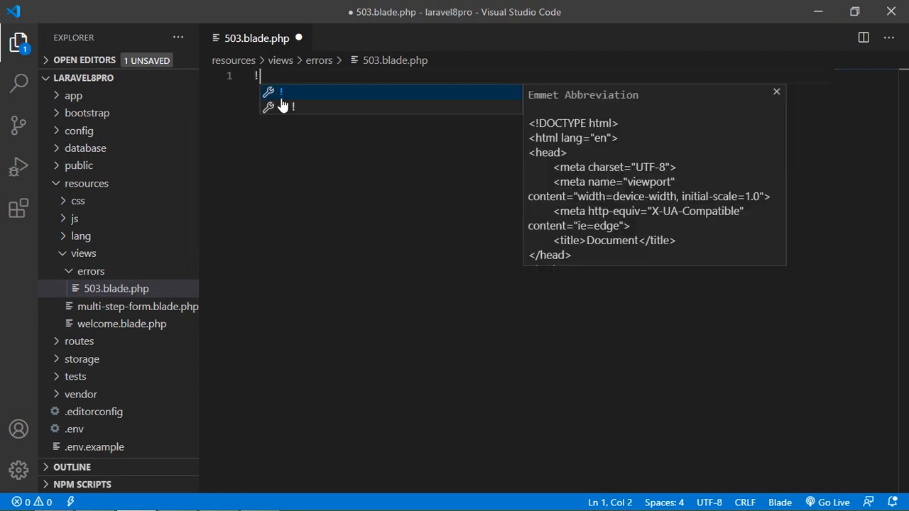
key(Tab)
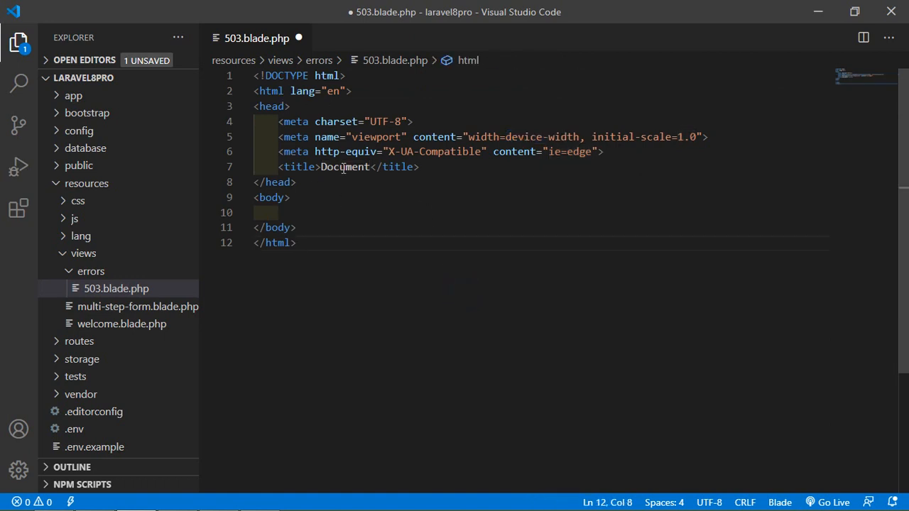
double_click(344, 168)
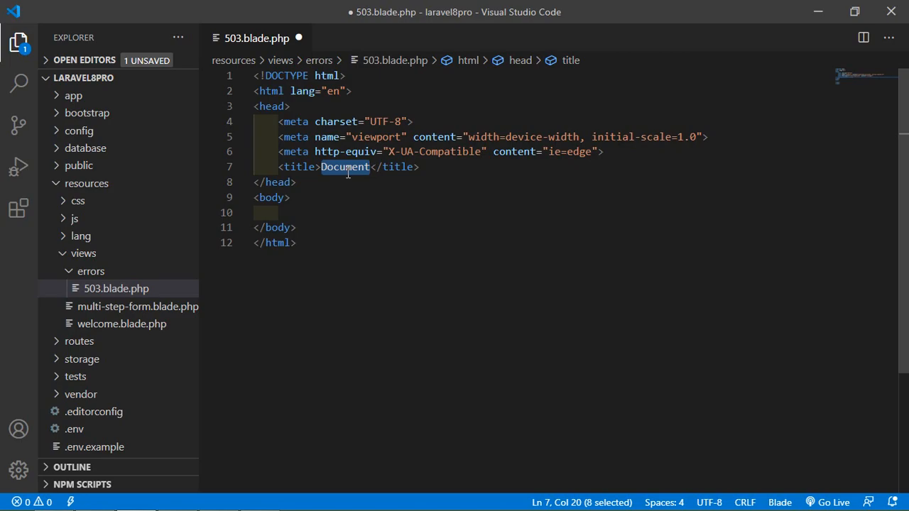
text(S)
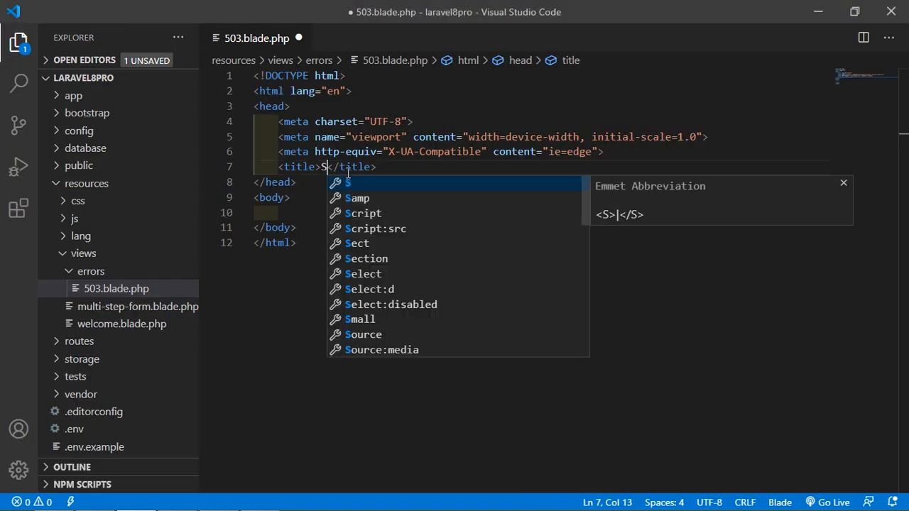
text(ervice Unavailable)
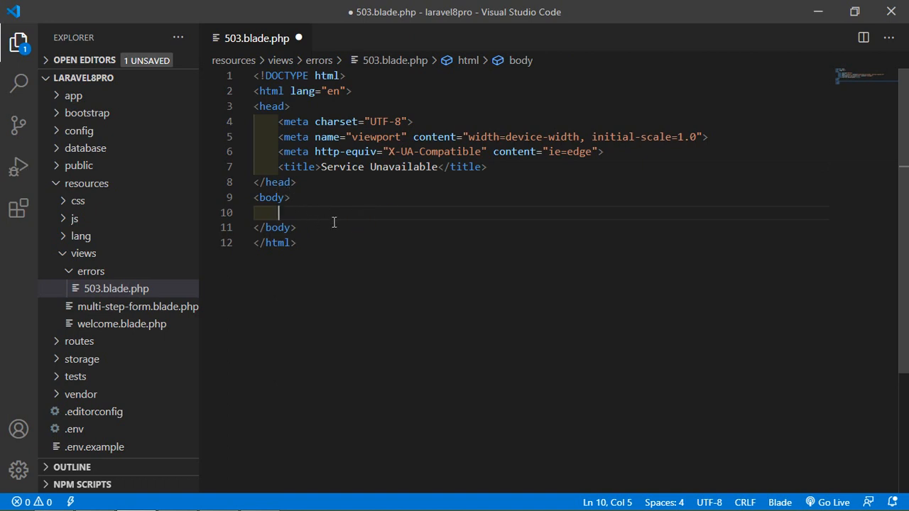
Add a div with classes 'container text-center' in the body
text(<div)
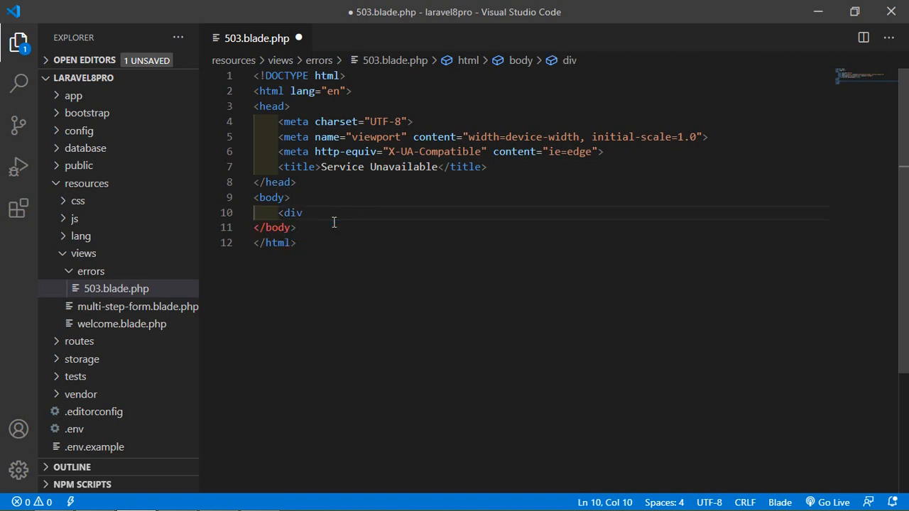
text(class=")
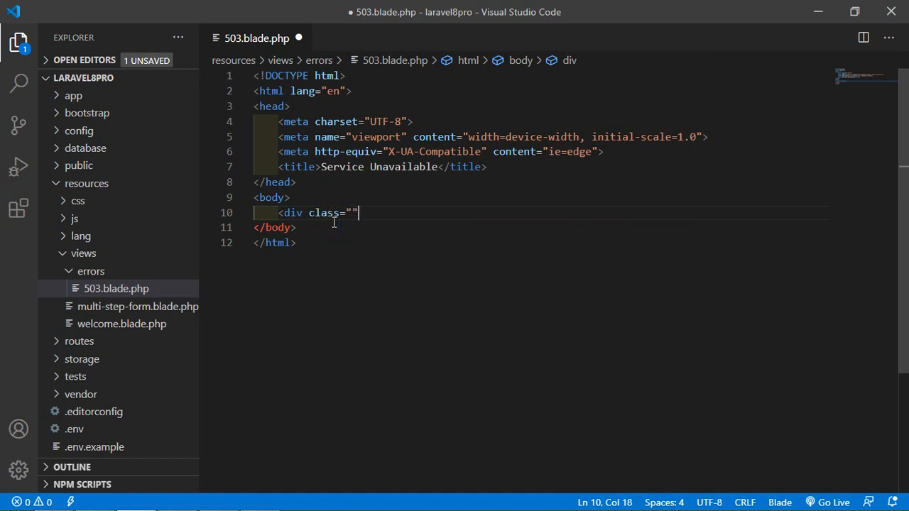
text(container text-center)
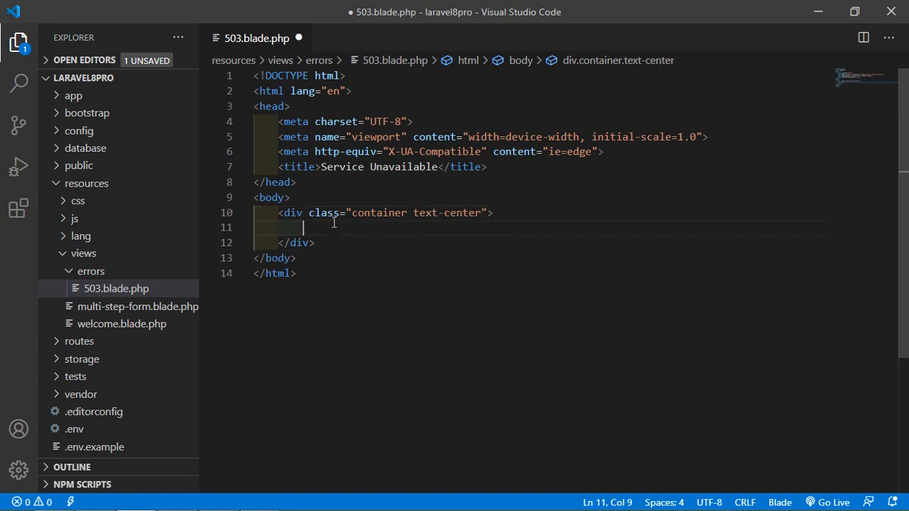
Add a style block in the head with .container{padding-top:100px;}
click(489, 166)
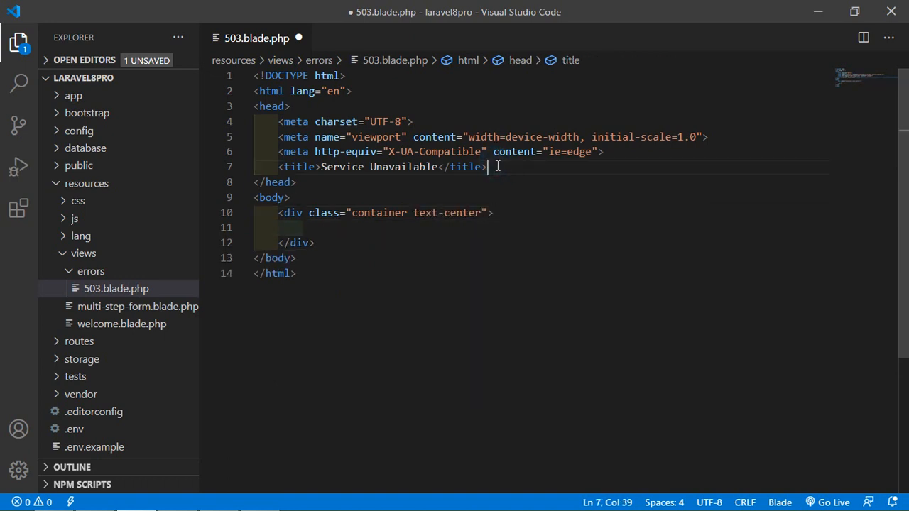
key(Enter)
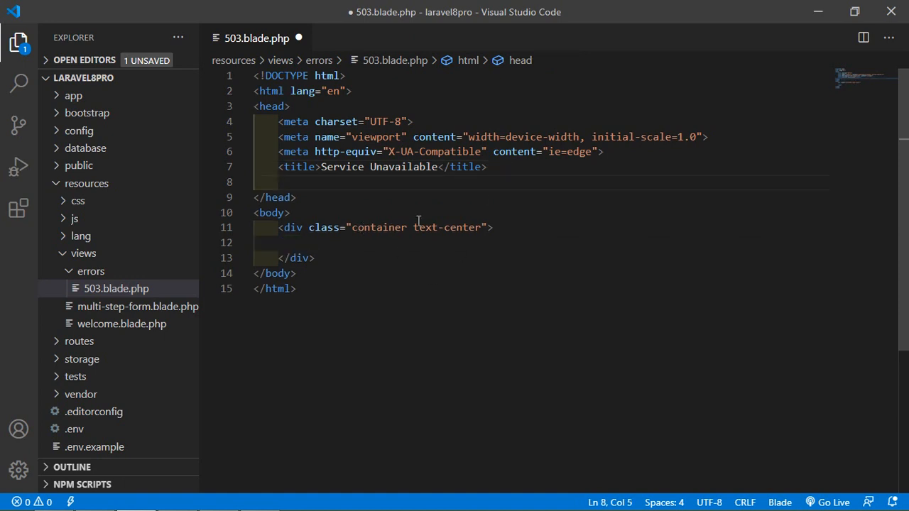
text(style>)
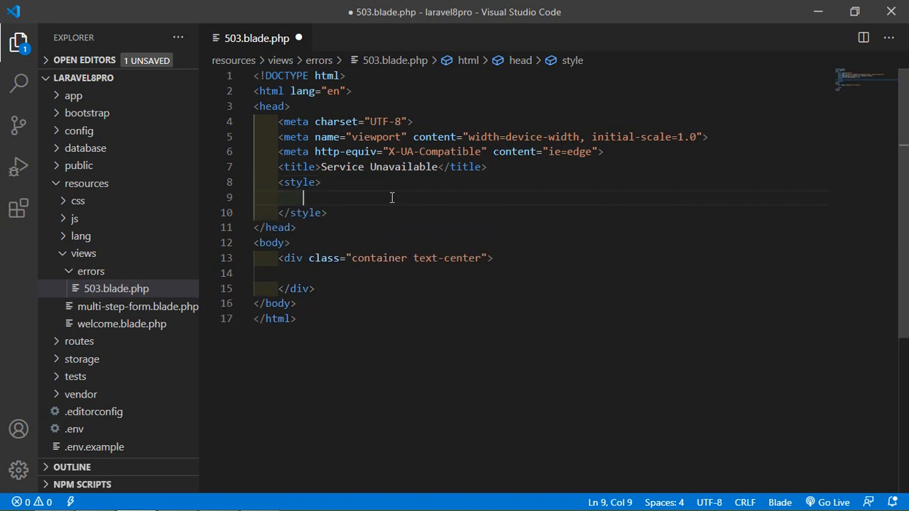
text(.contai)
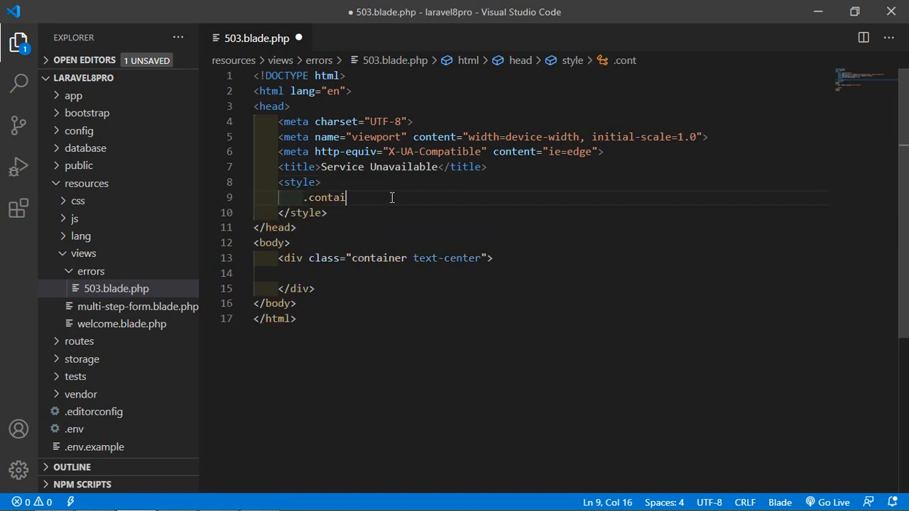
text(ner{)
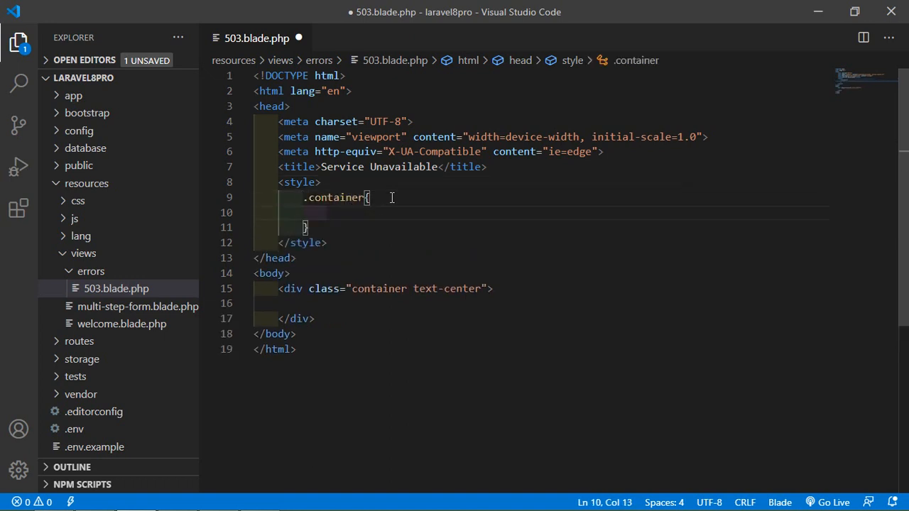
text(padding)
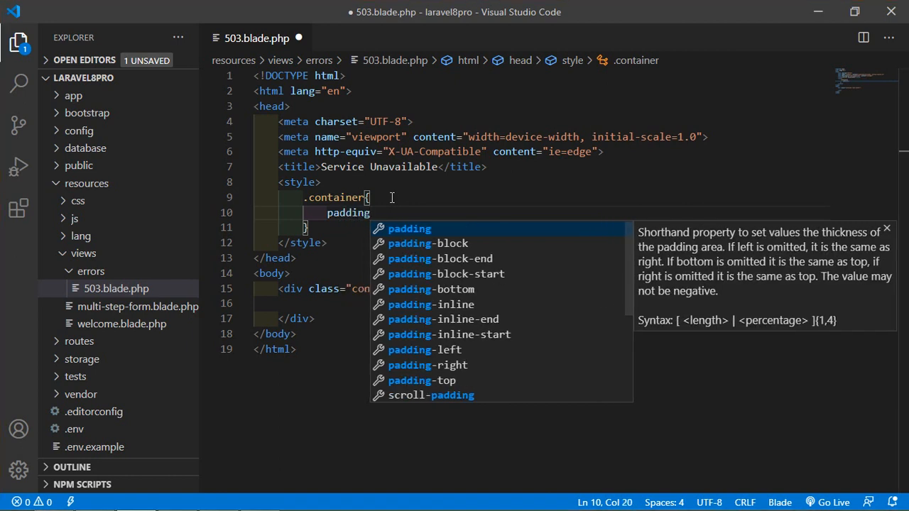
text(-top:)
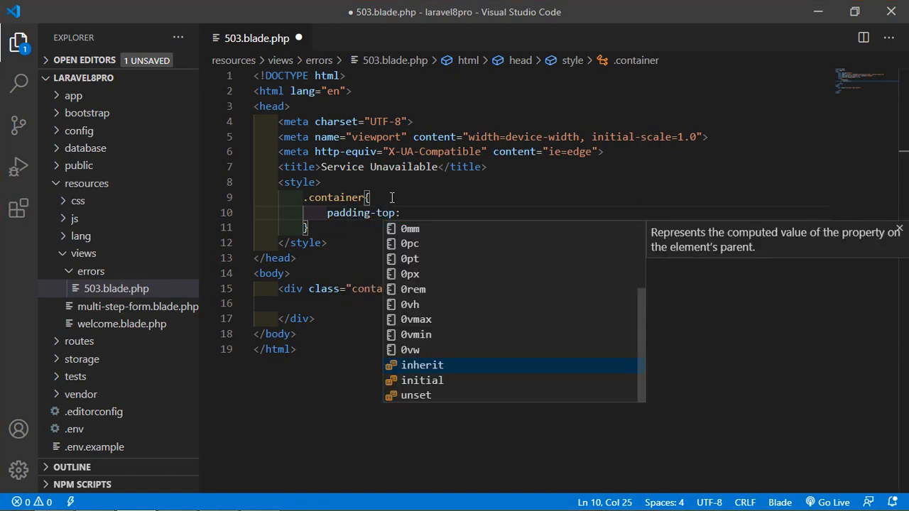
text(100px)
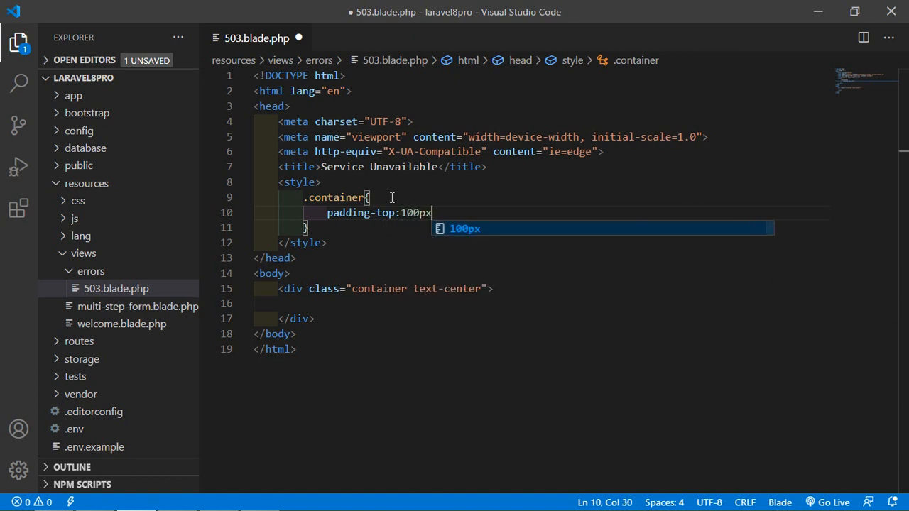
text(;)
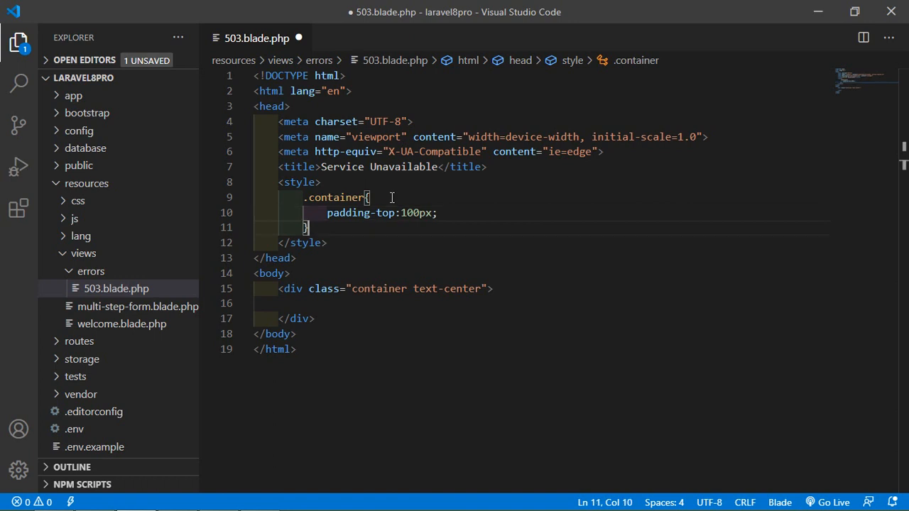
Add a .text-center{text-align: center;} rule to the style block
text(.text)
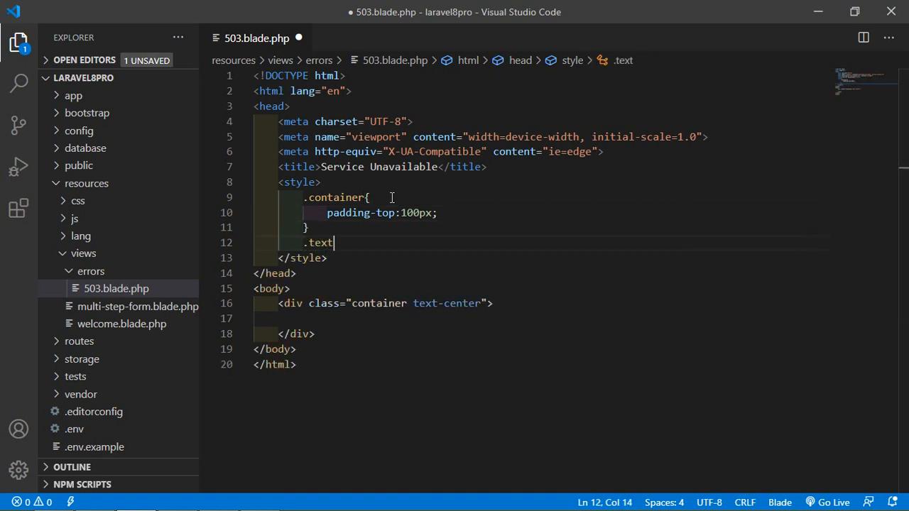
text(-center)
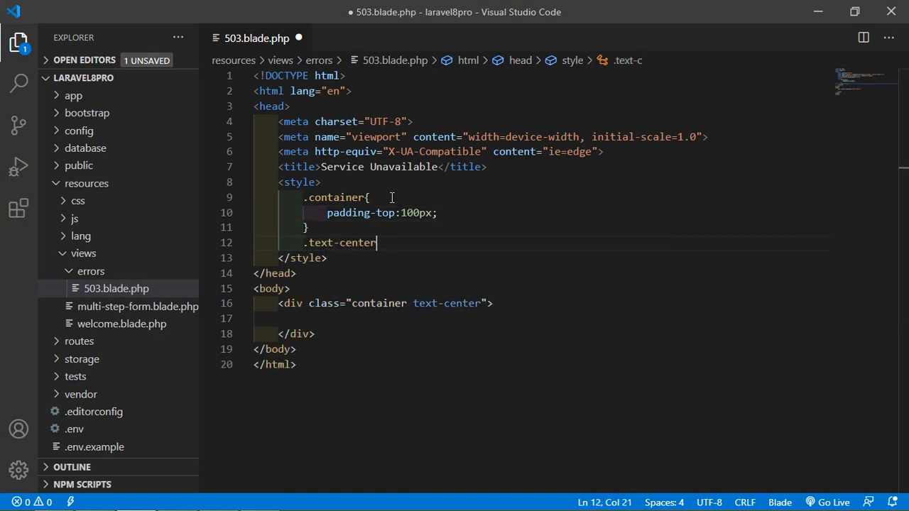
text({)
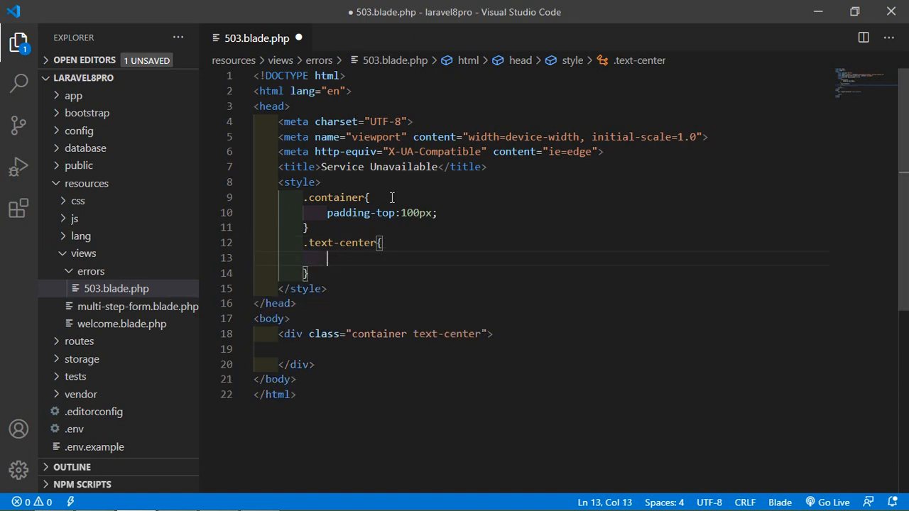
text(text-align: ce)
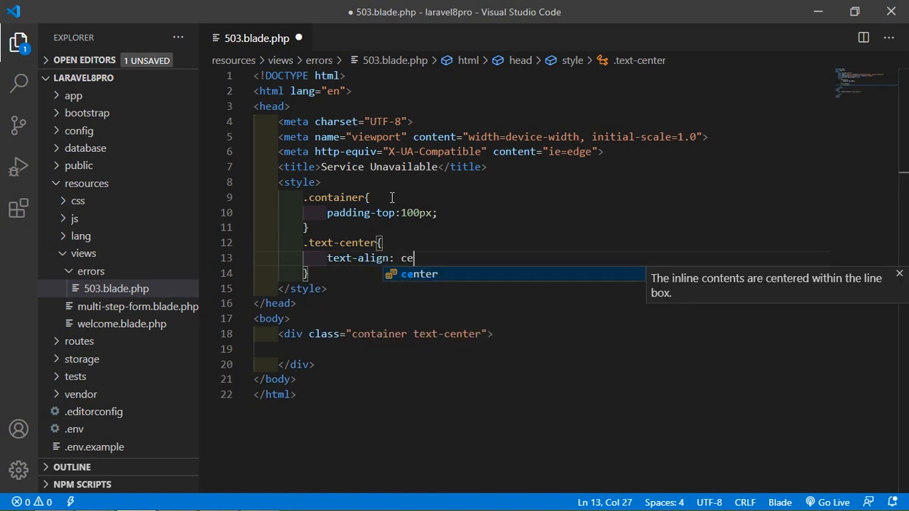
key(Tab)
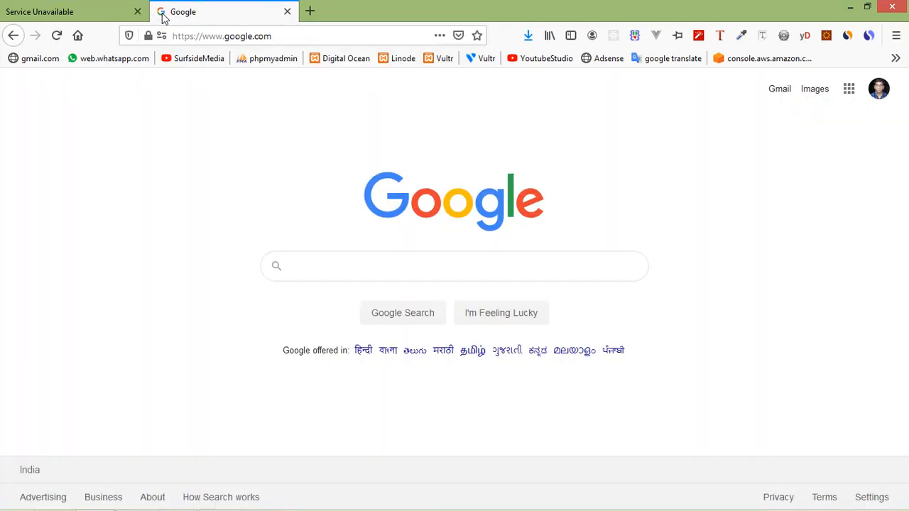
Search Google for 'maintenance icon'
text(maint)
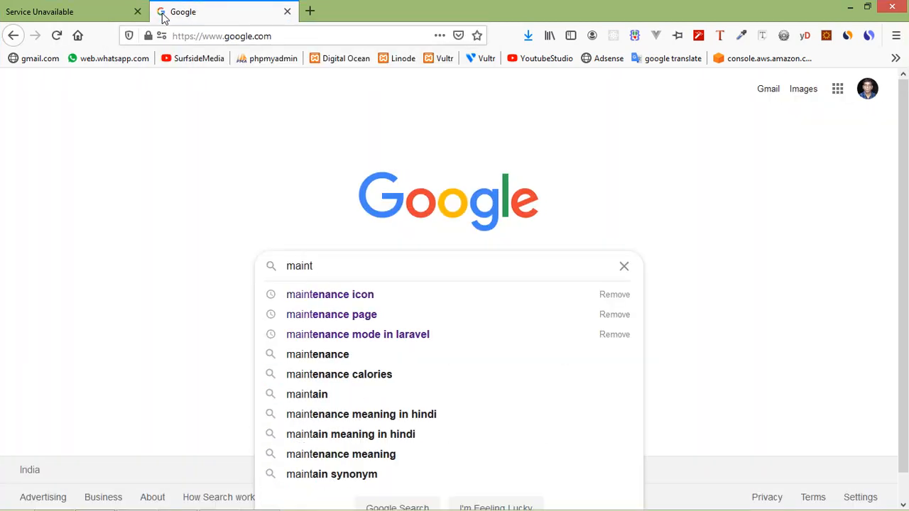
click(330, 294)
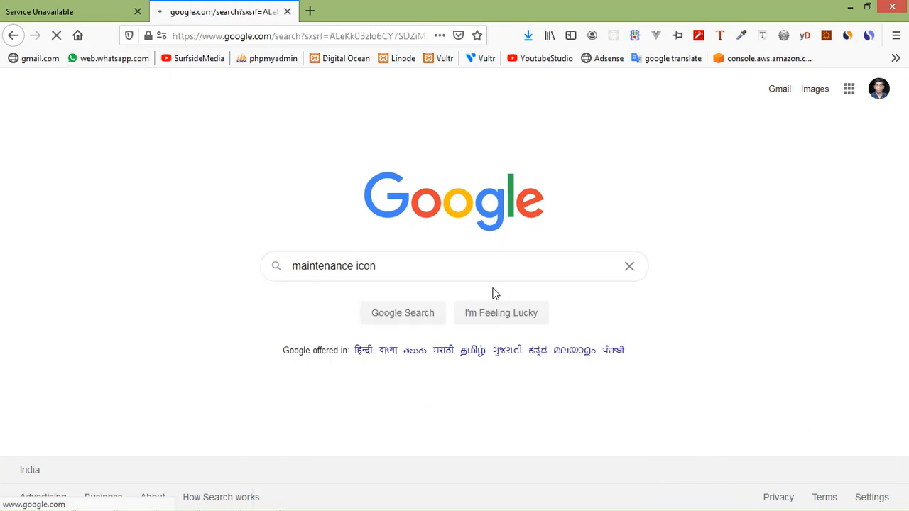
click(403, 312)
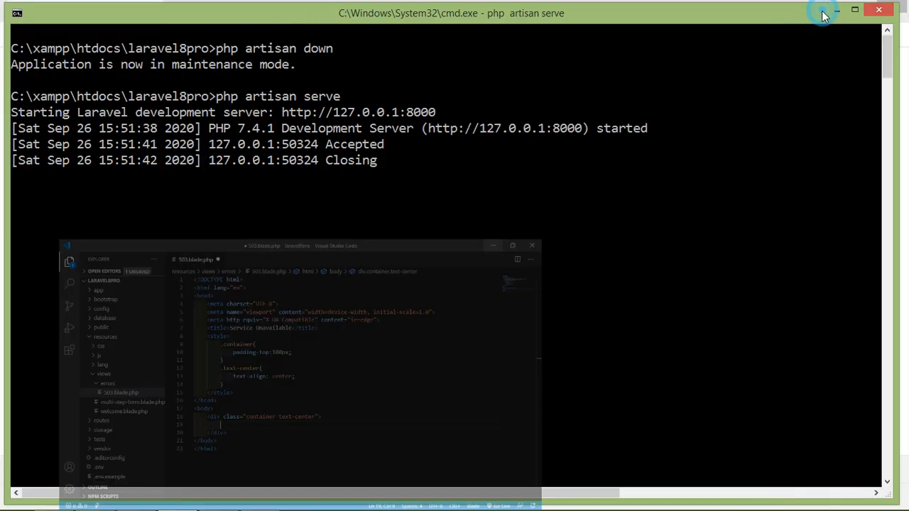
Preview the downloaded maintenance.png icon on the desktop and close the viewer
click(837, 13)
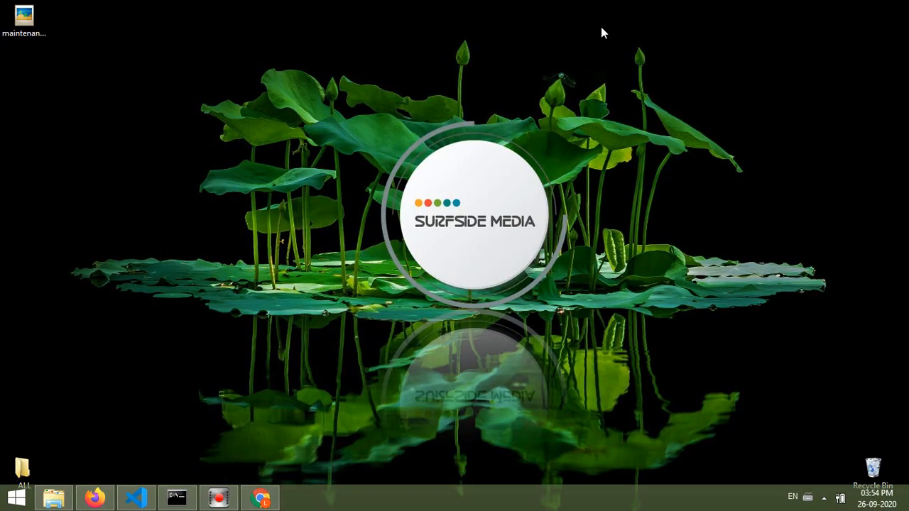
double_click(23, 17)
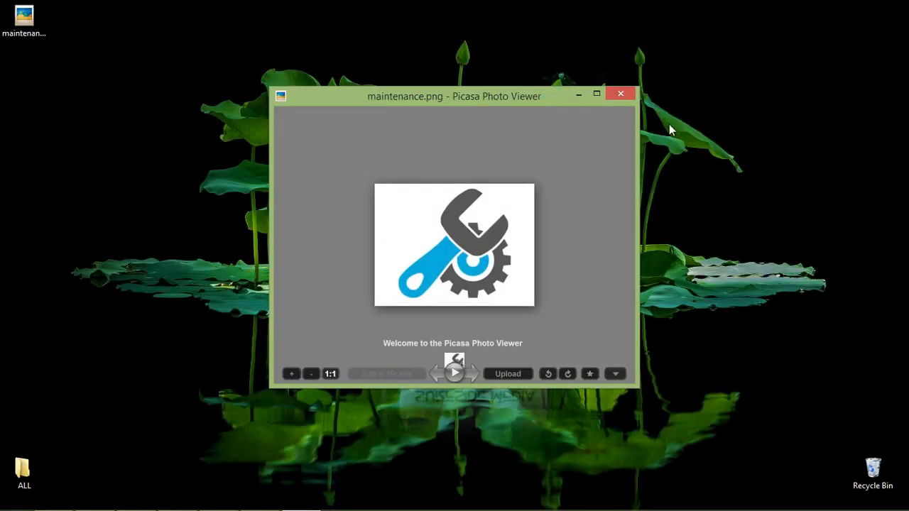
click(620, 94)
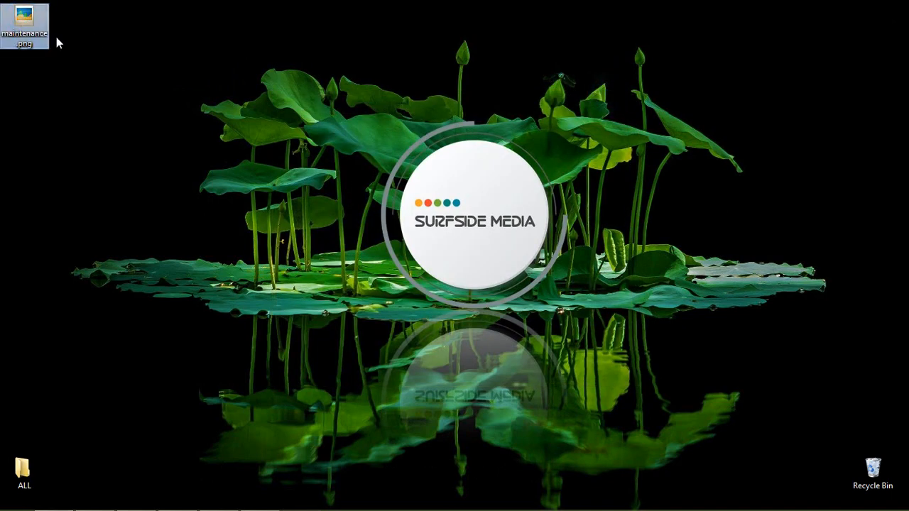
key(alt+tab)
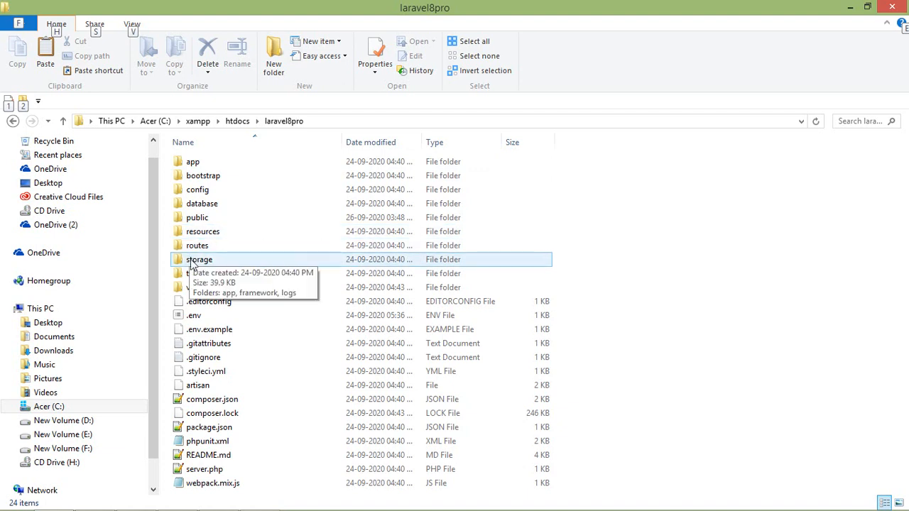
Create an 'images' folder inside the project's public folder and open it
double_click(196, 217)
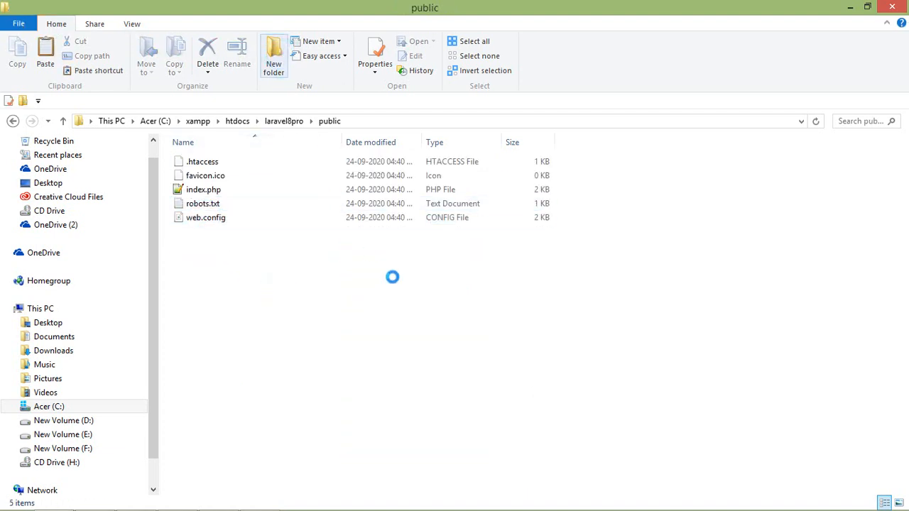
click(273, 54)
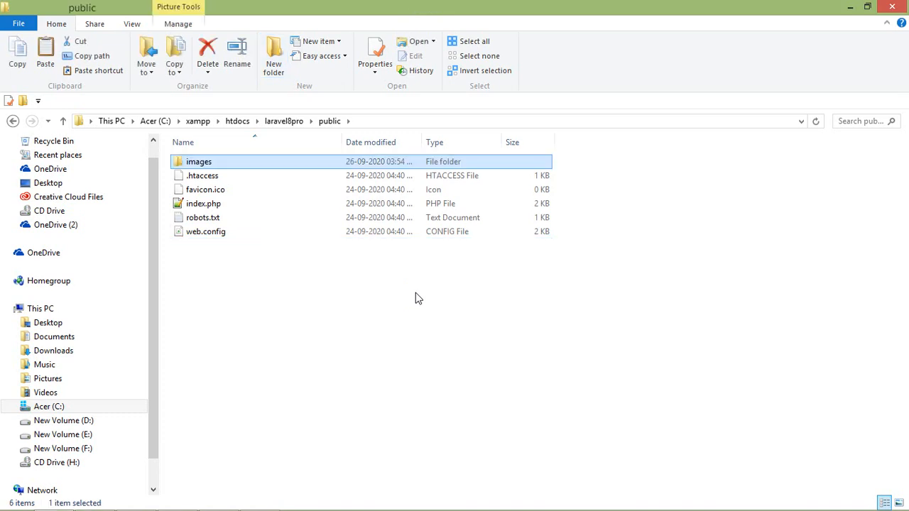
double_click(199, 162)
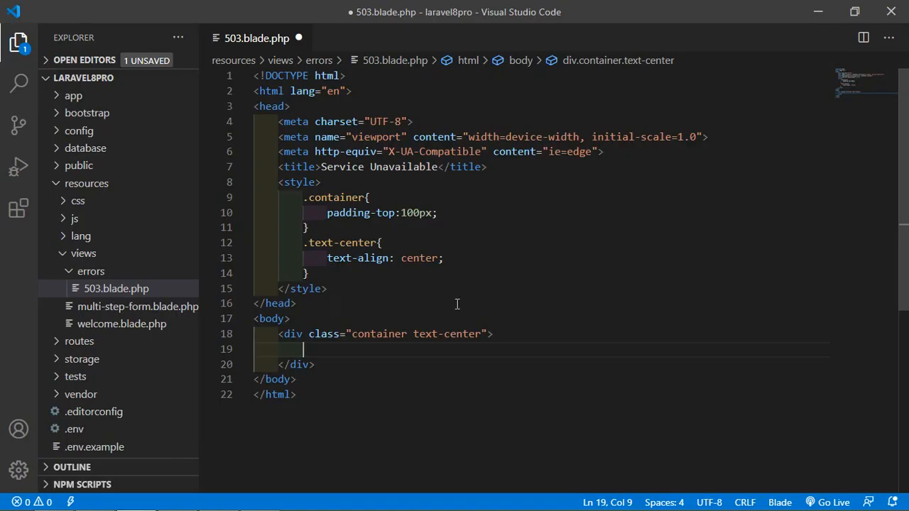
Add an img tag with src="{{asset('images/')}}" inside the container div
text(<)
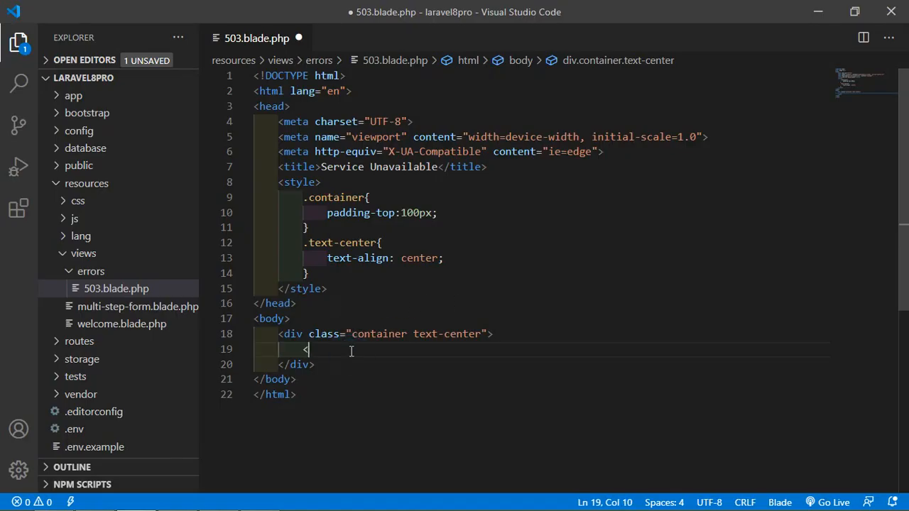
text(img src="{{)
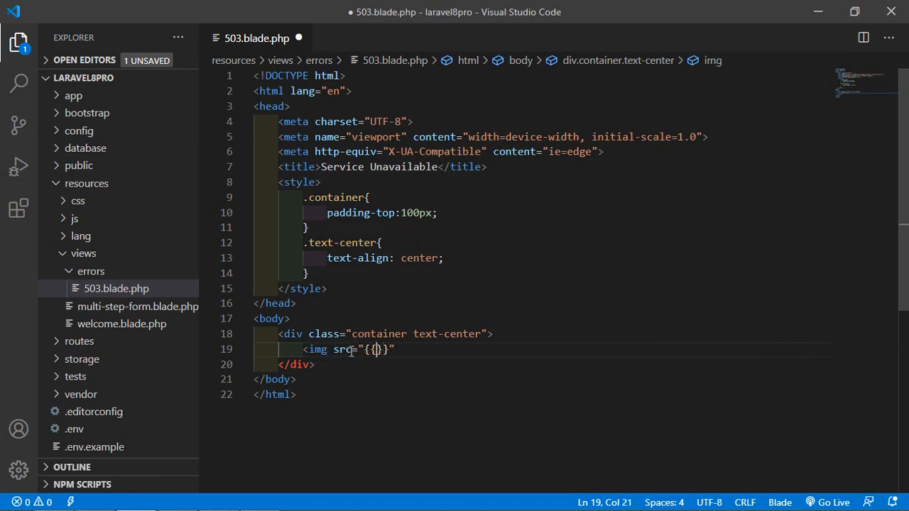
text(asset)
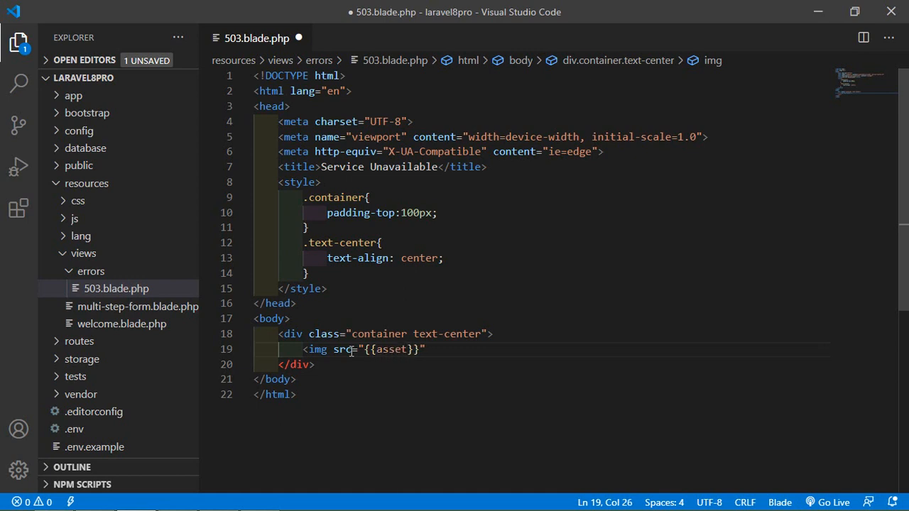
text((''))
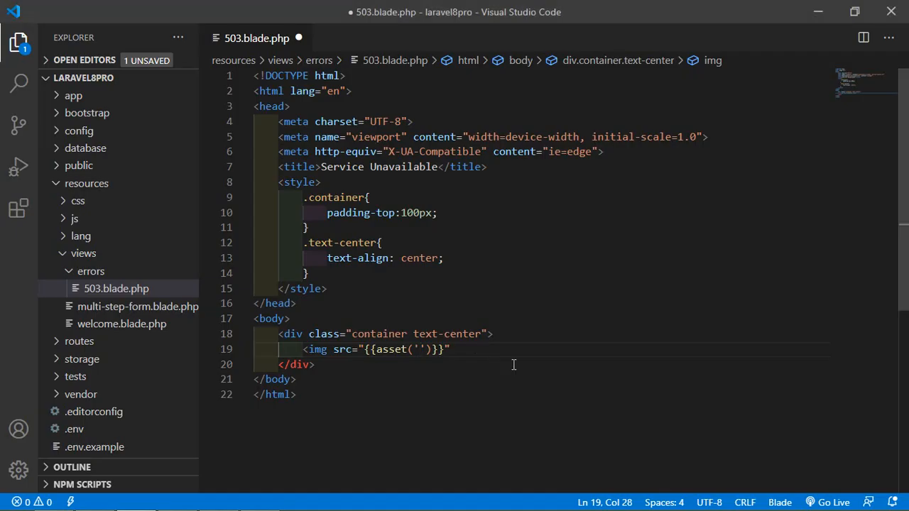
text(images/)
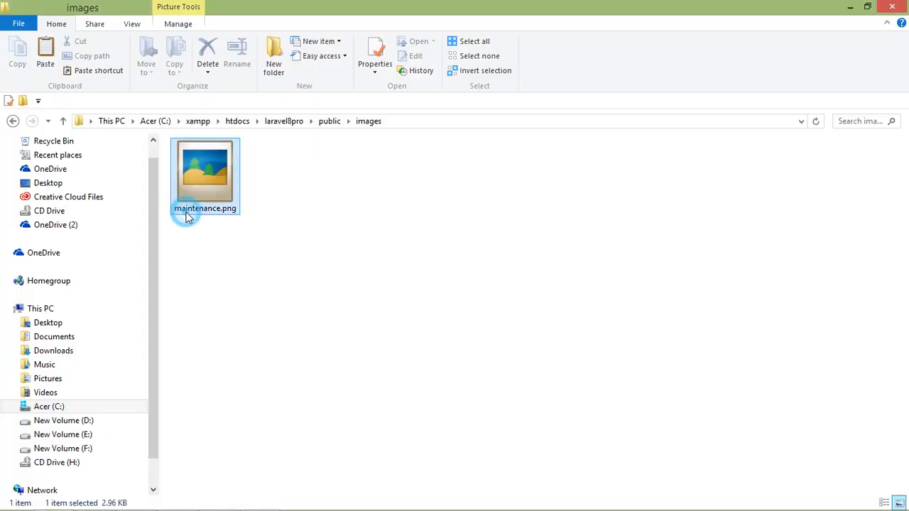
Select maintenance.png in the public\images folder to confirm its file name
click(469, 292)
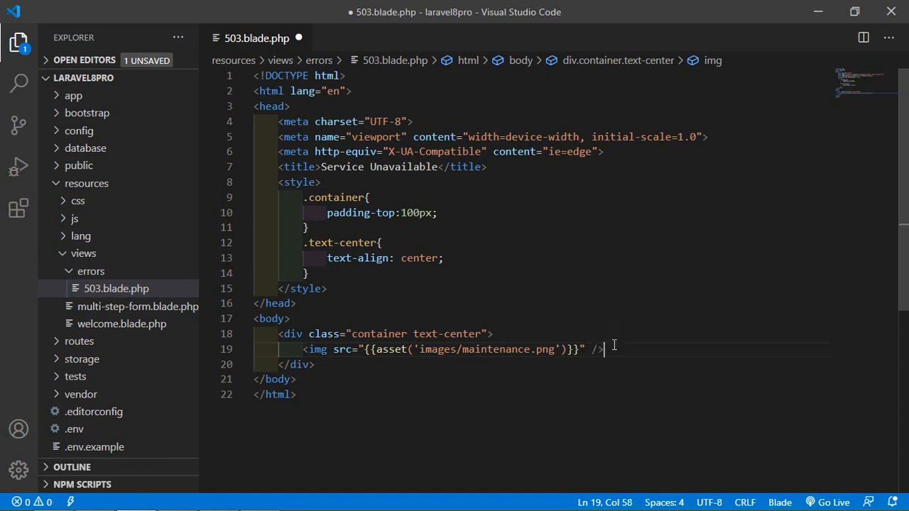
Add <h1 class="text-center">Site Under Maintenance</h1> below the image in 503.blade.php
key(Enter)
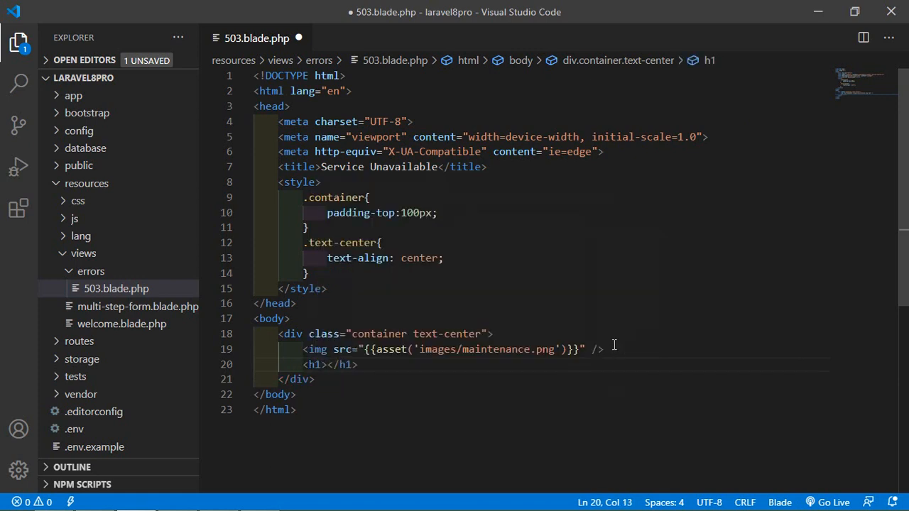
text(class="text-center)
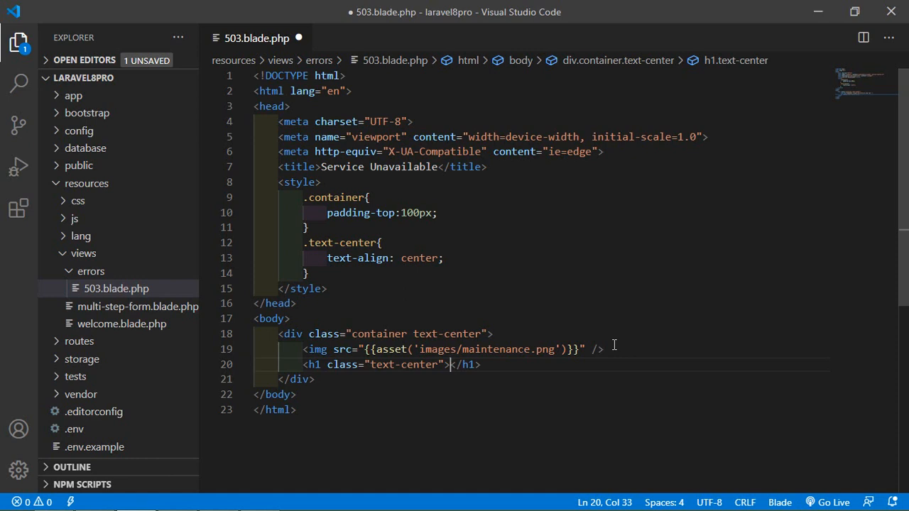
text(Site)
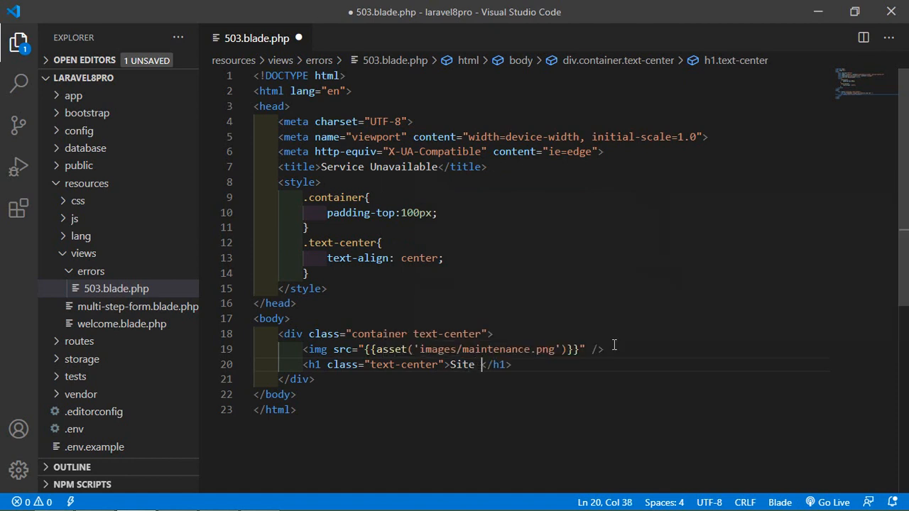
text(Under)
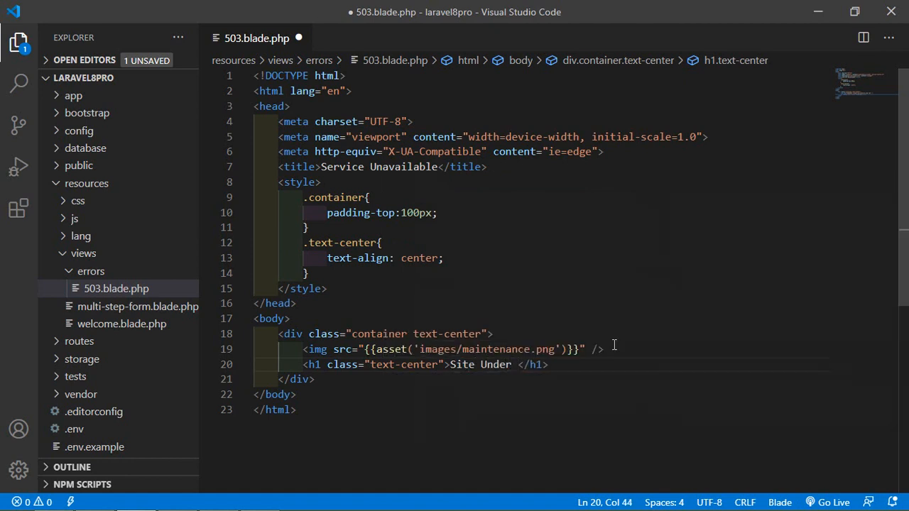
text(Mainte)
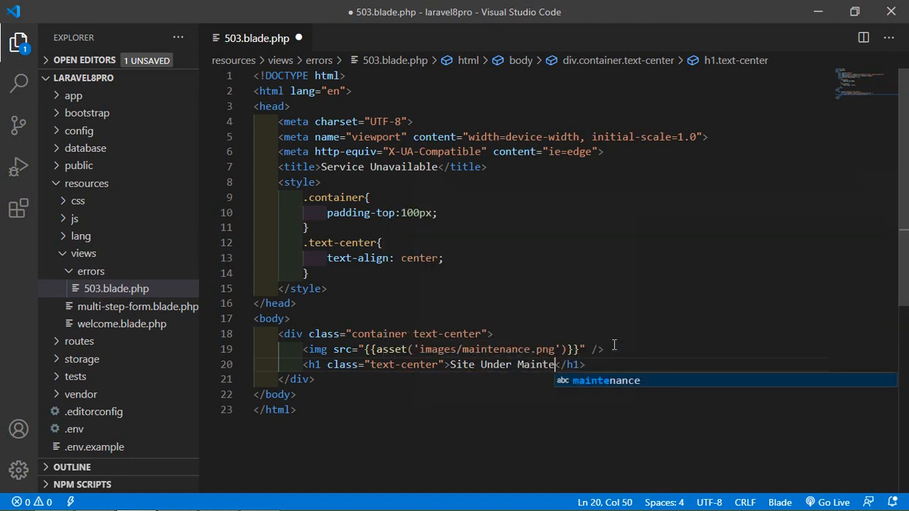
key(Tab)
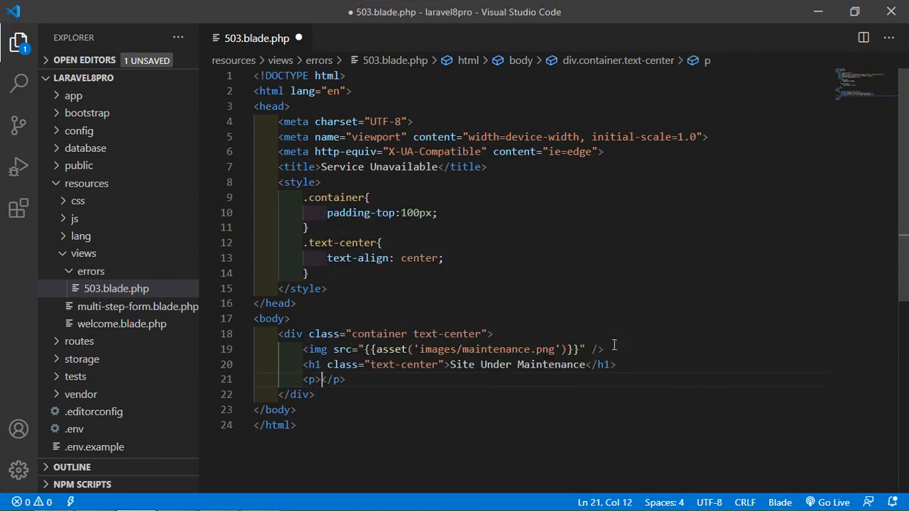
Add a text-center paragraph: "We are currently under maintenance... Thank you for your patience", and hide the file tree
text(class=)
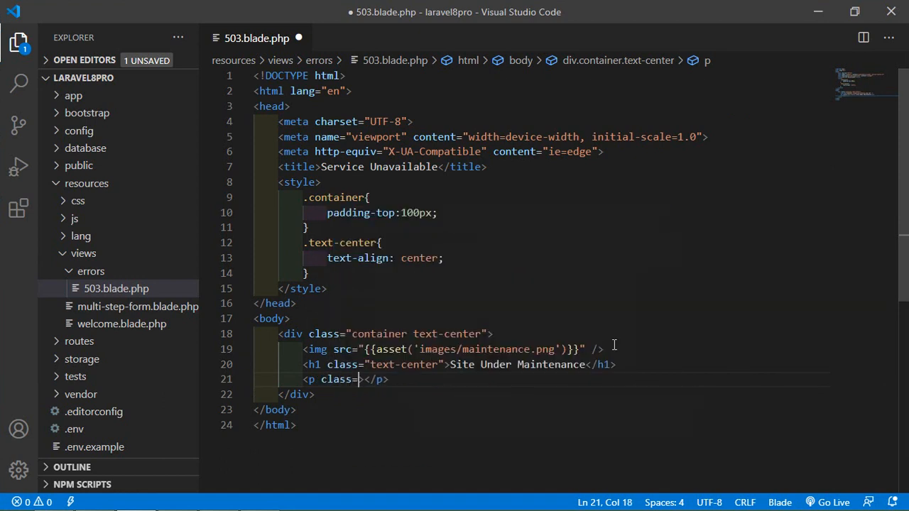
text(text-cente")
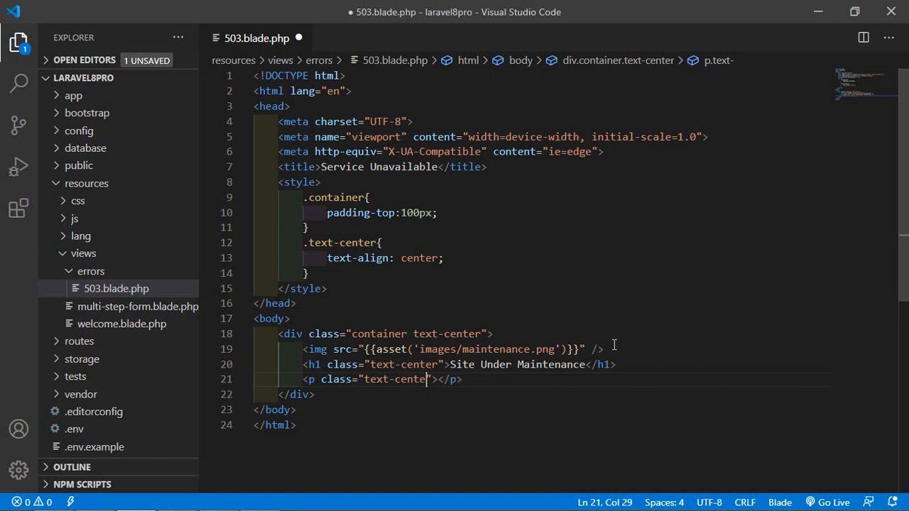
key(Backspace)
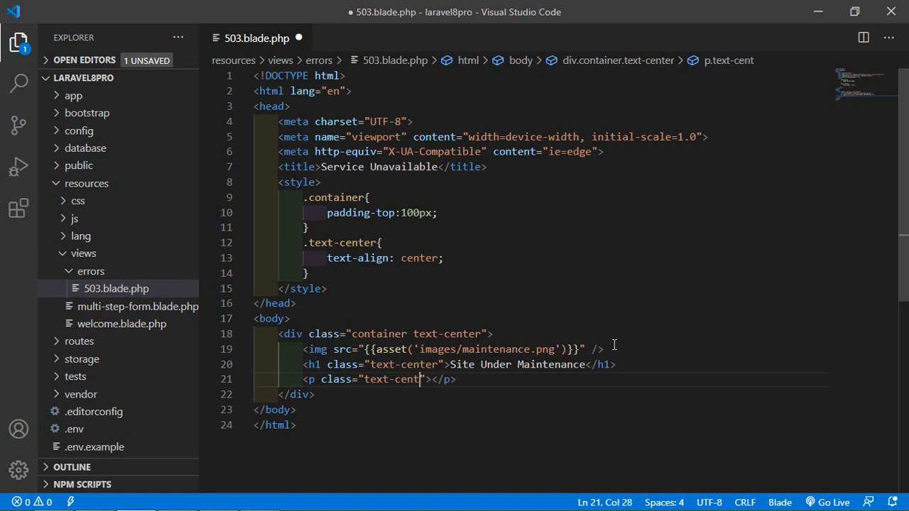
key(Backspace)
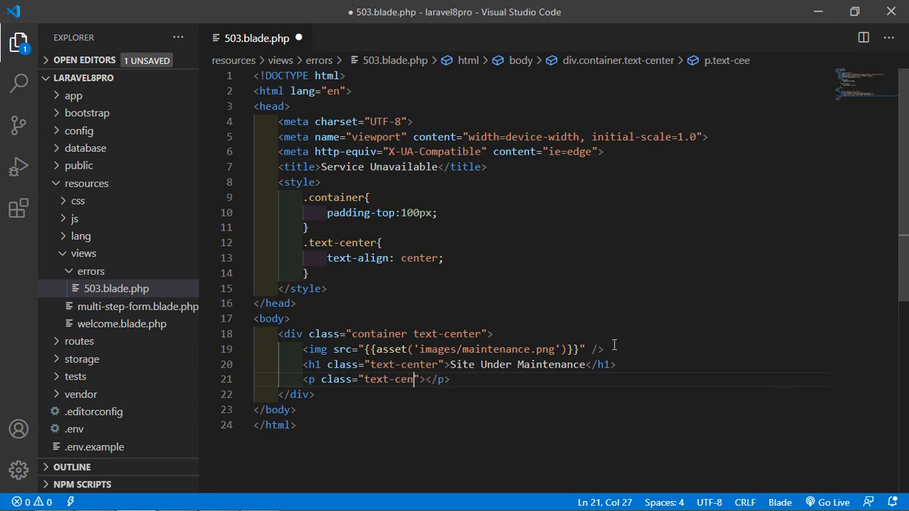
text(ter)
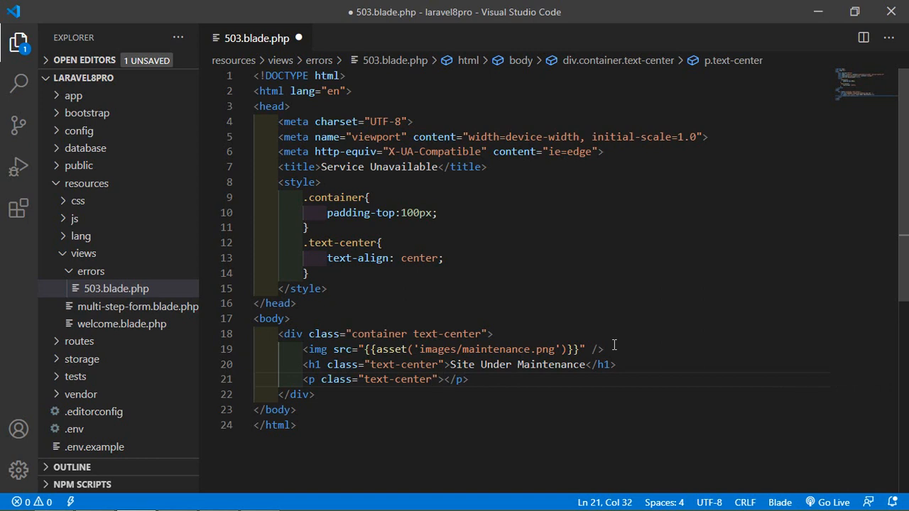
text(We are cu)
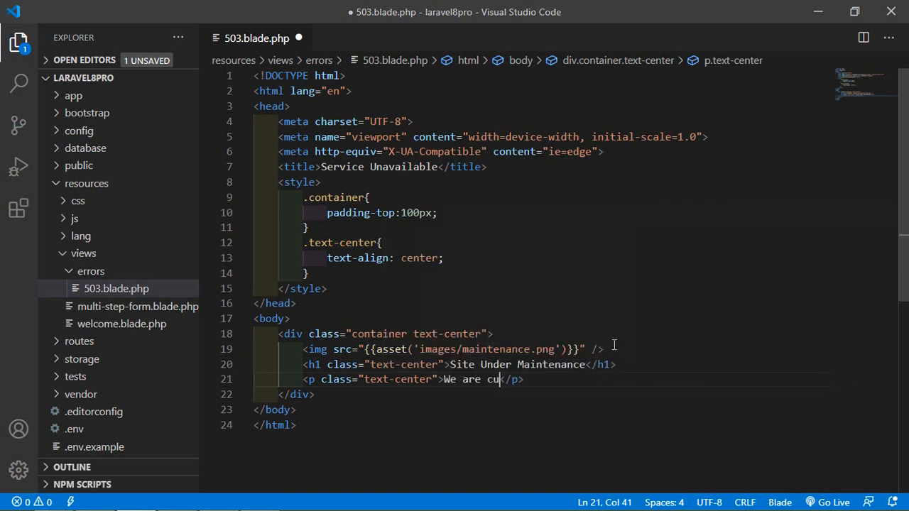
text(rrently)
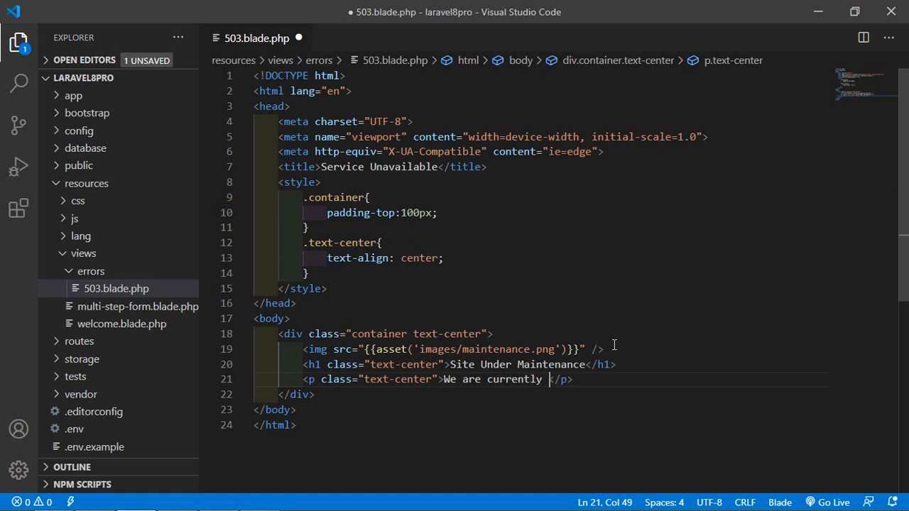
text(under maintenance. We will be back sh)
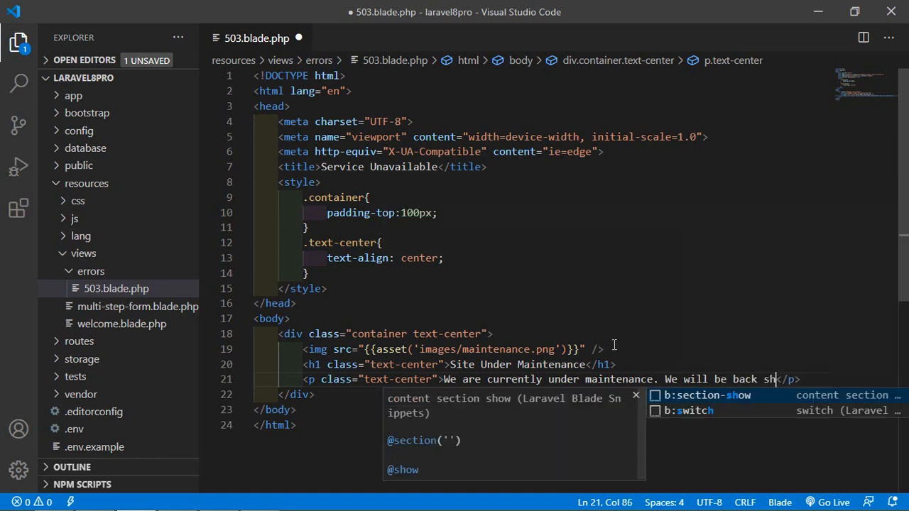
text(ortly. Thang)
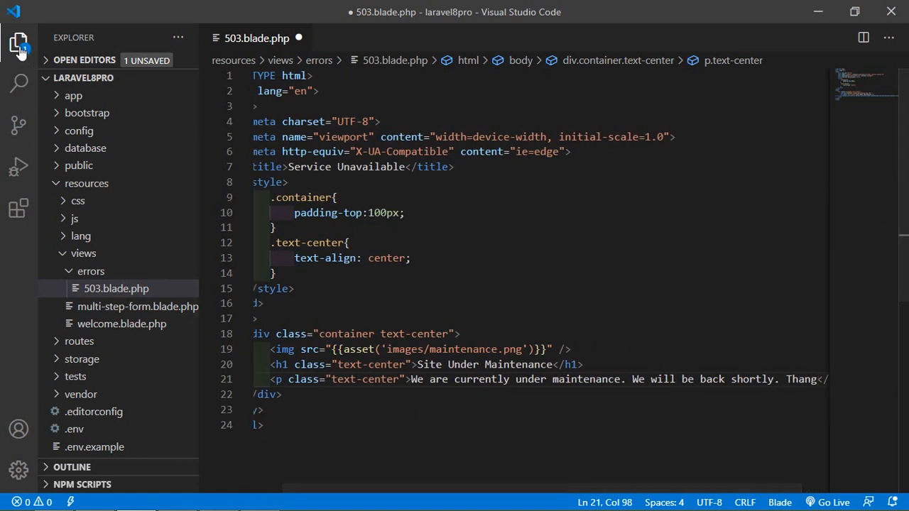
click(18, 42)
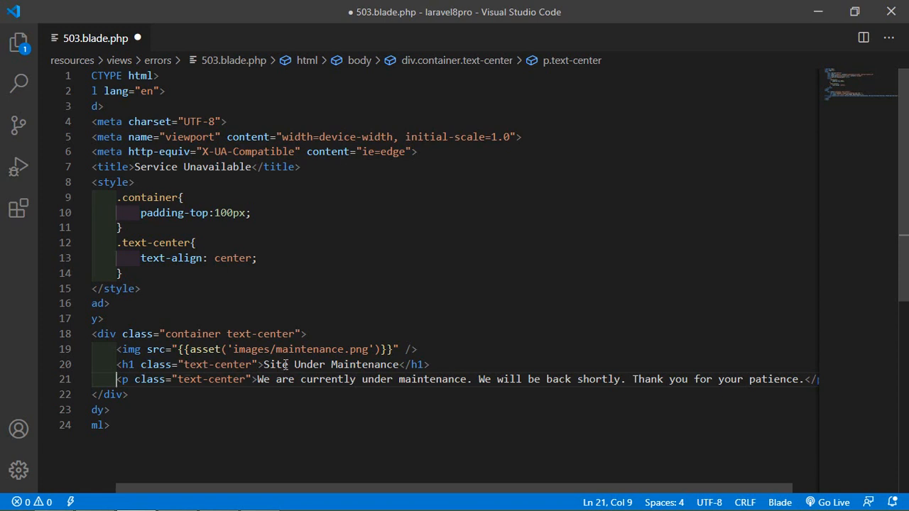
Add style rules h1{font-size:3em;} and p{font-size:18px;} and save 503.blade.php
key(Enter)
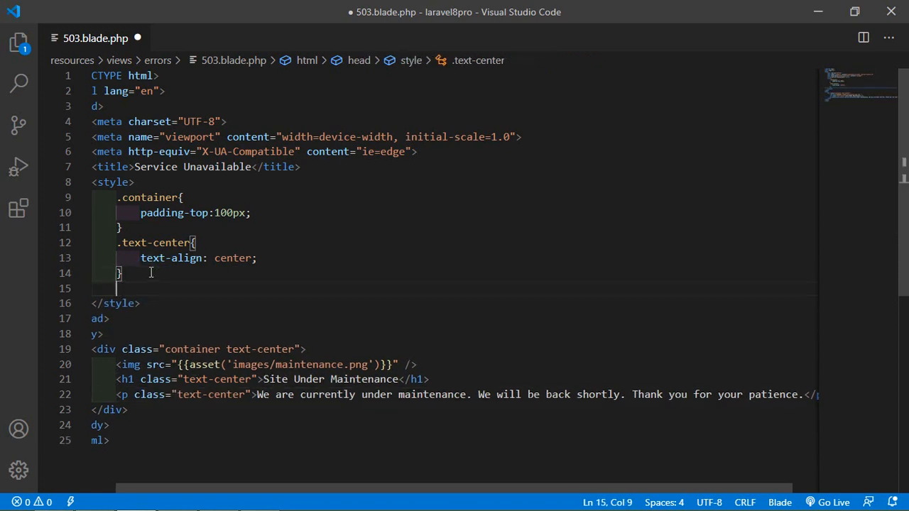
text(h1{)
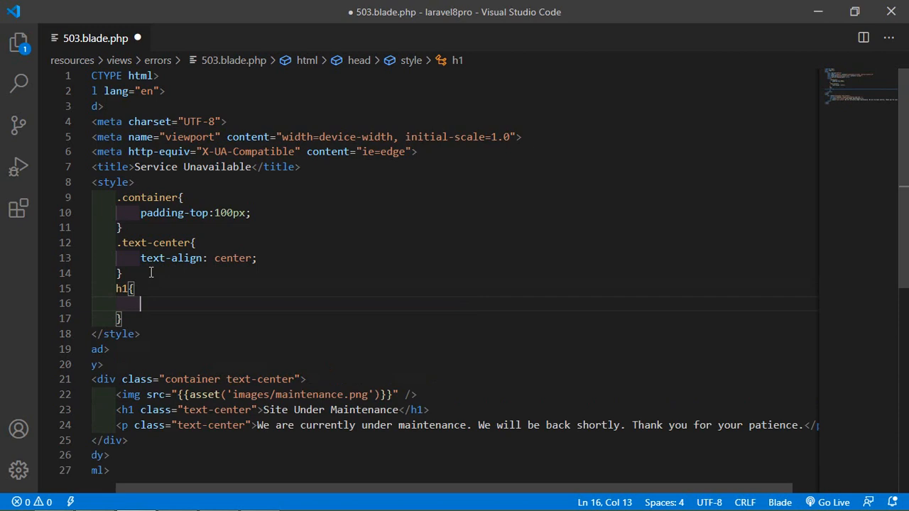
text(font)
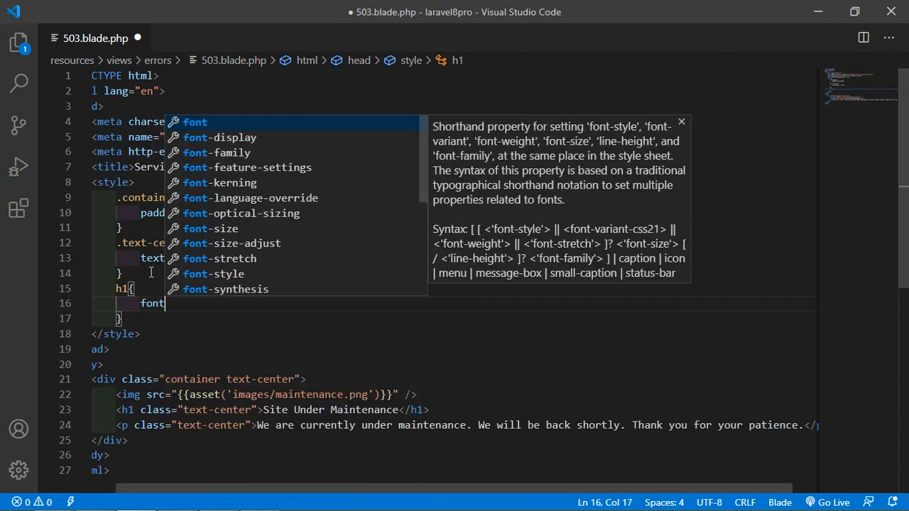
text(-size:)
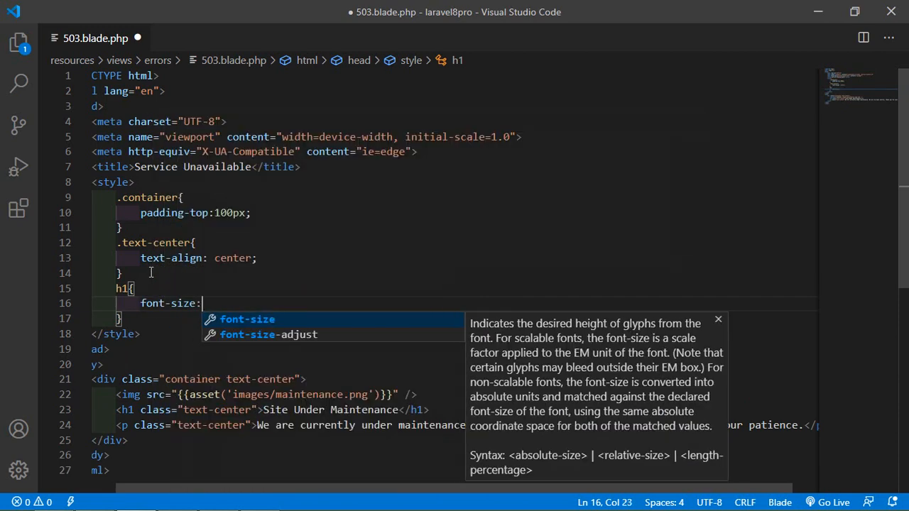
text(3emp)
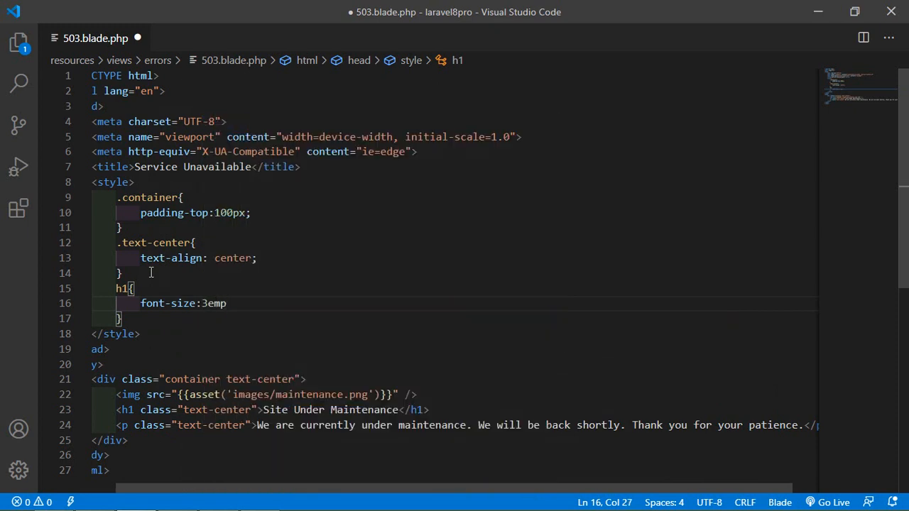
key(Enter)
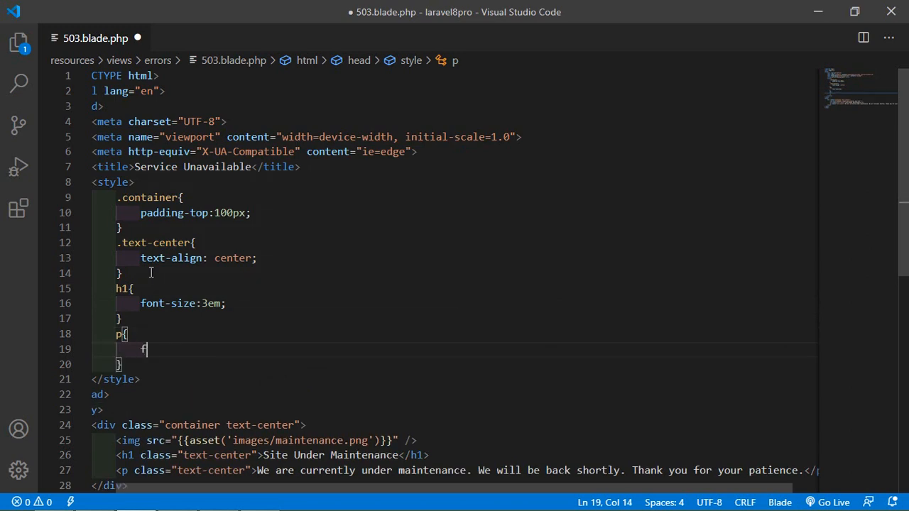
text(ont-size:1)
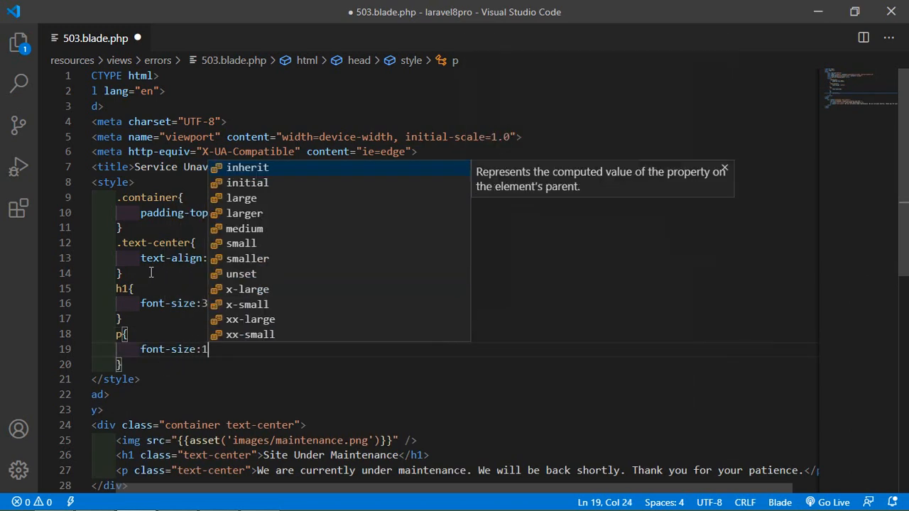
text(8px;)
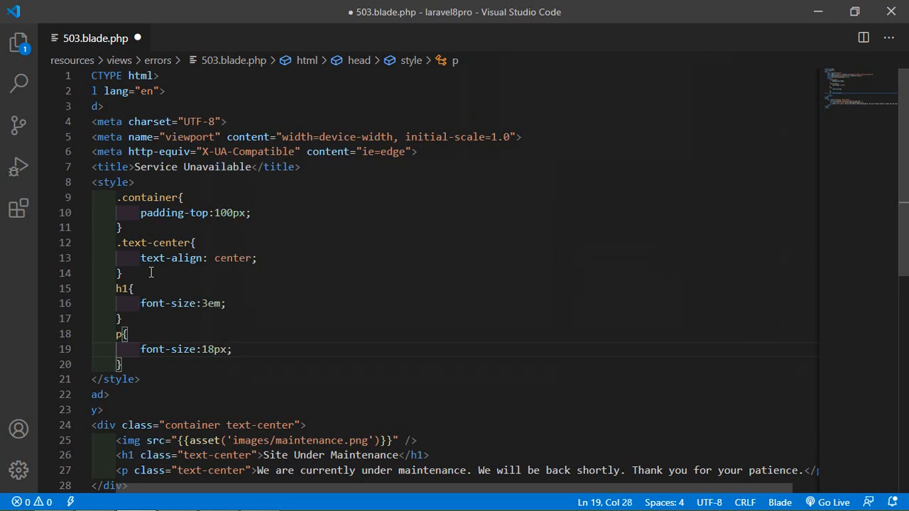
scroll(down, 3)
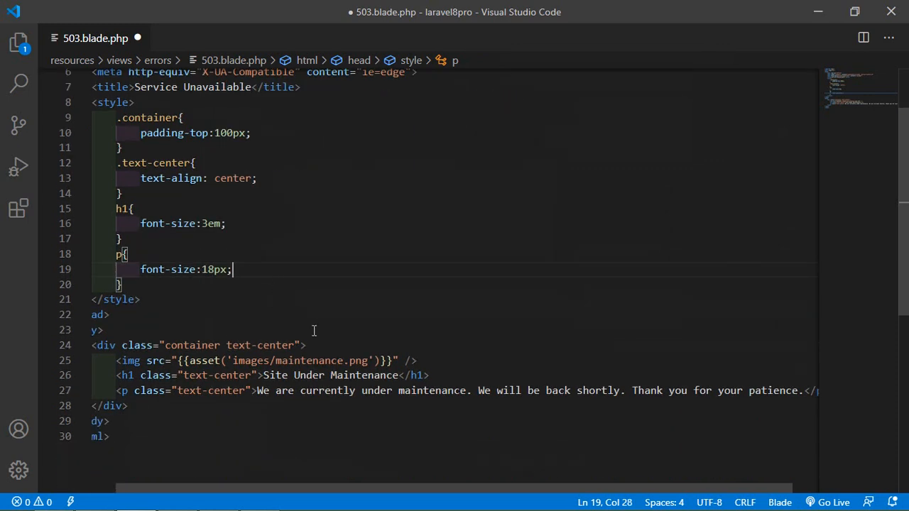
key(ctrl+s)
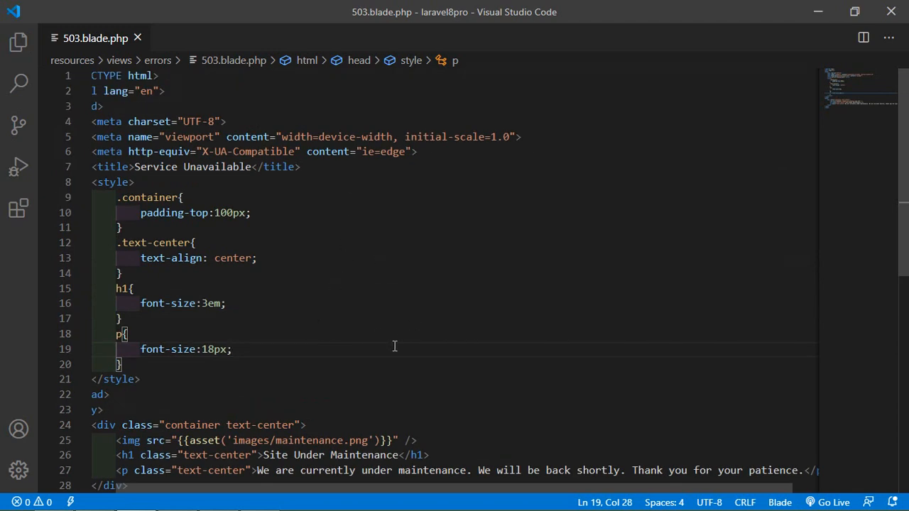
key(alt+tab)
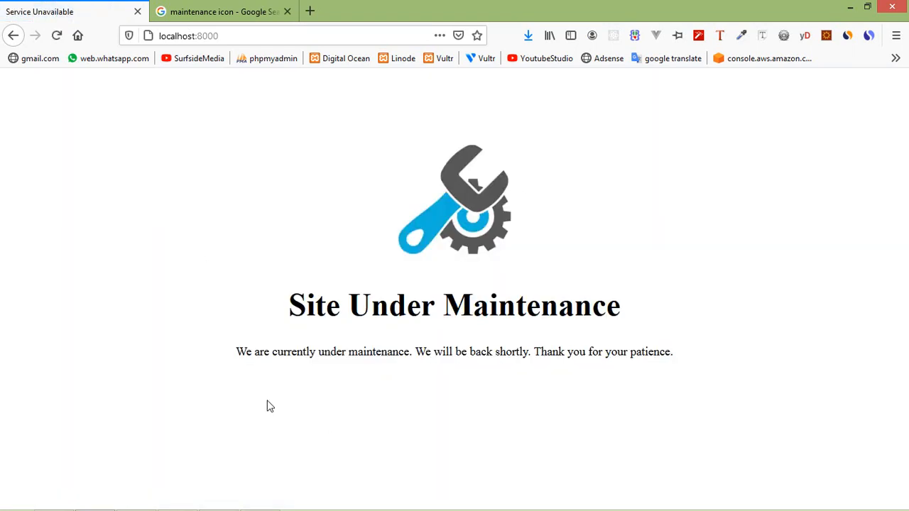
mouse_move(318, 352)
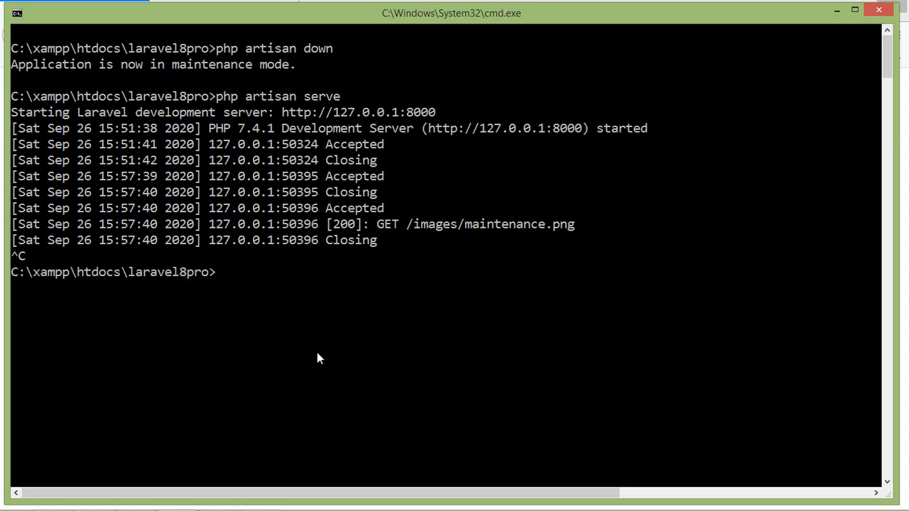
Run php artisan up to go live, then php artisan serve to restart the dev server
text(php)
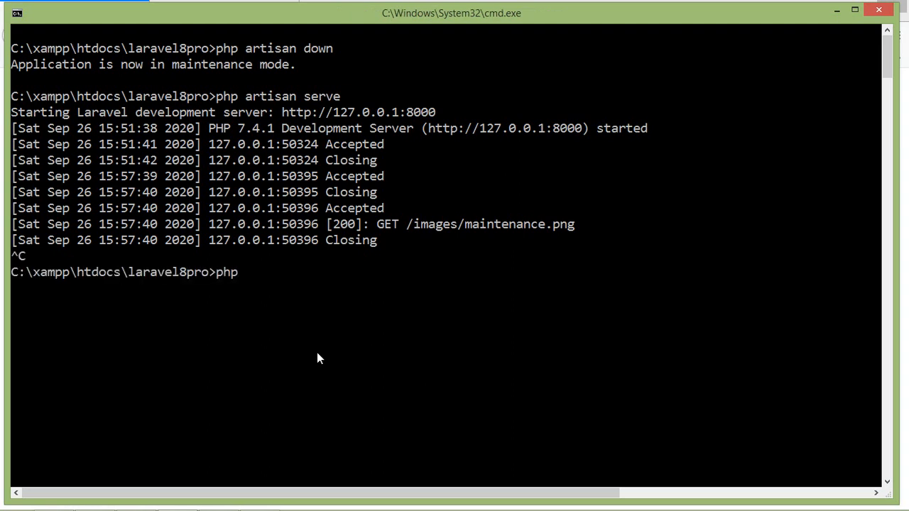
text(artisab)
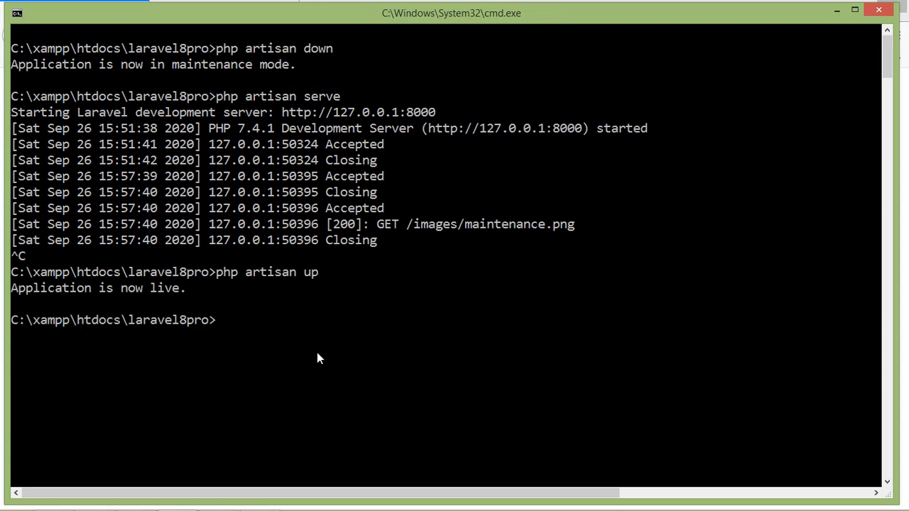
text(php art)
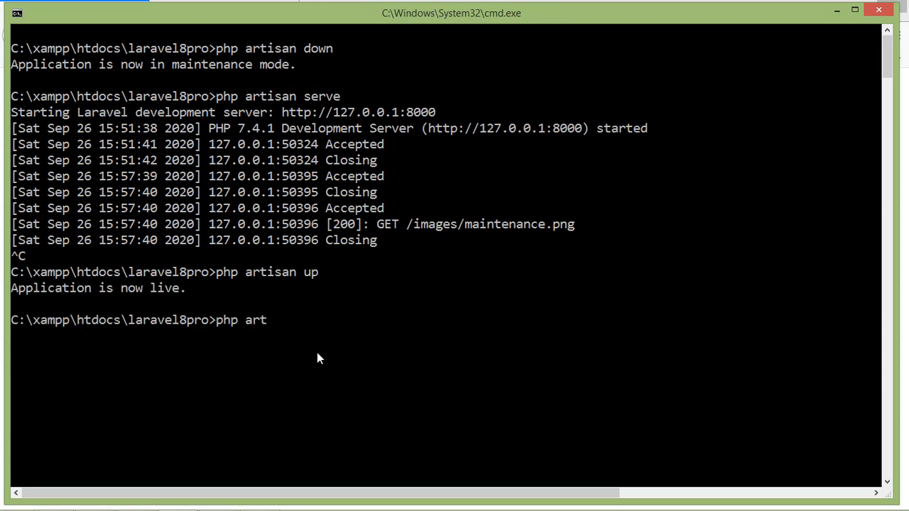
text(isan serve)
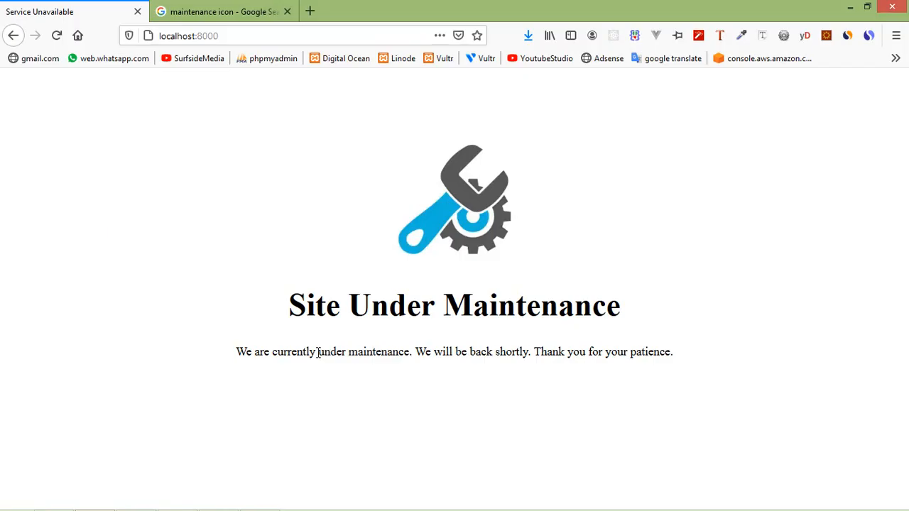
Reload localhost:8000 so the Laravel welcome page replaces the maintenance page
click(57, 36)
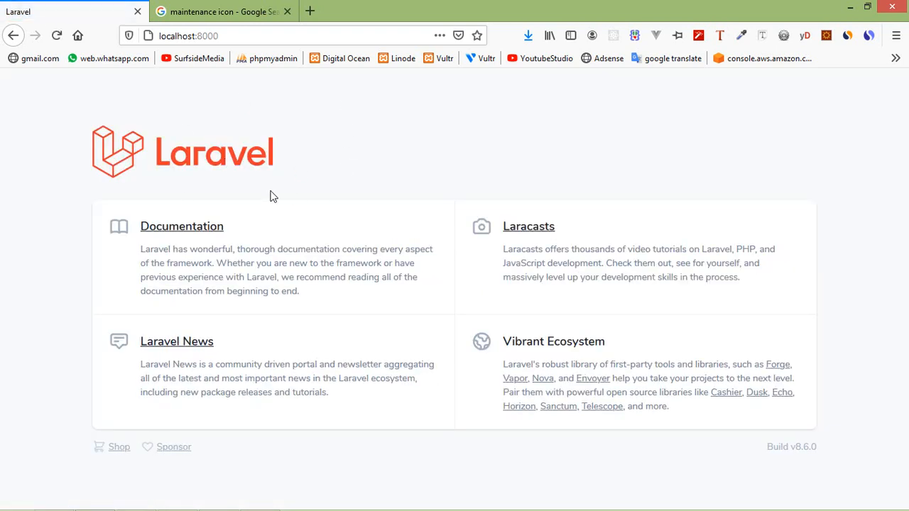
mouse_move(405, 239)
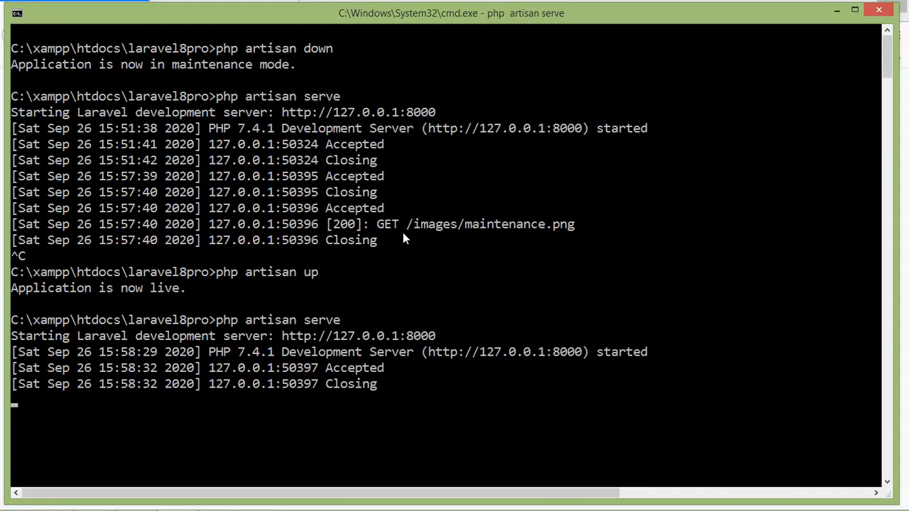
key(ctrl+c)
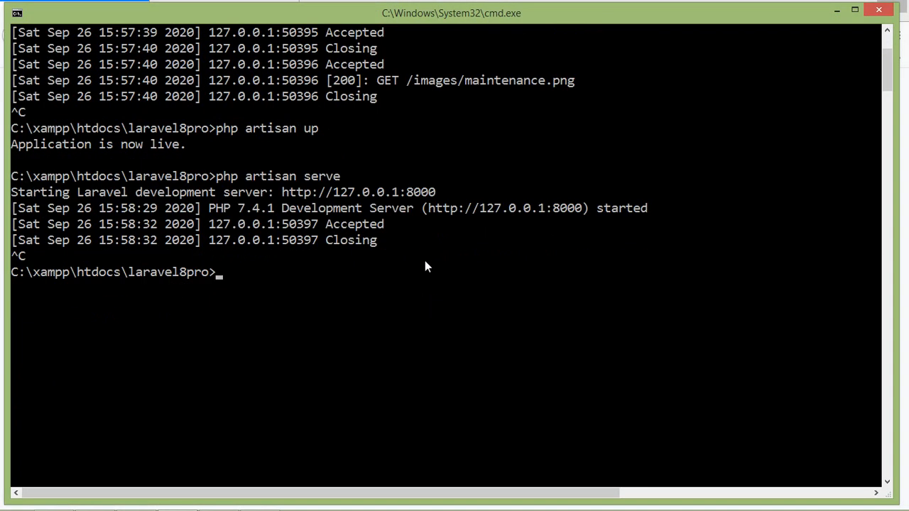
text(php ar)
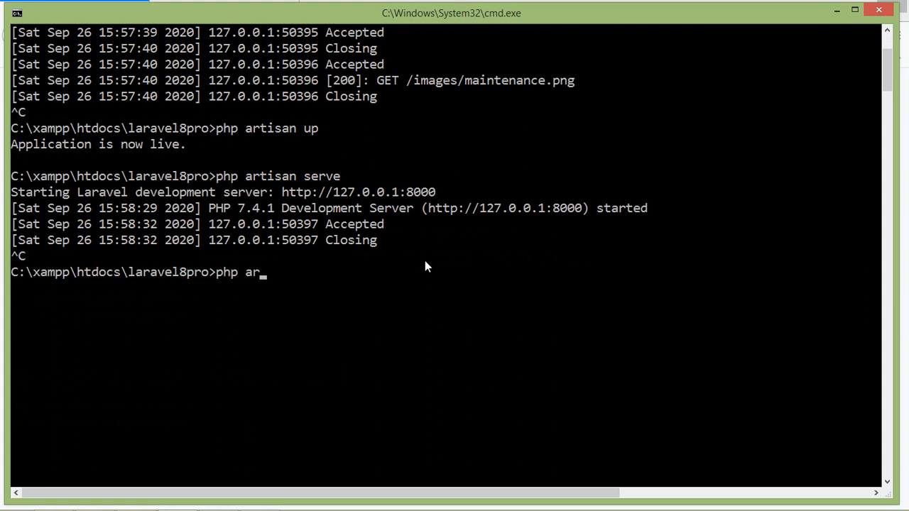
text(tisan)
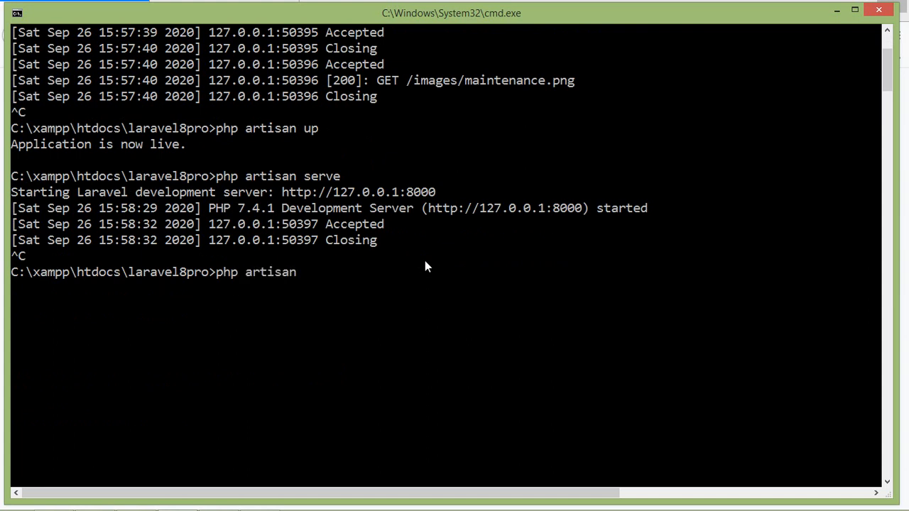
text(d)
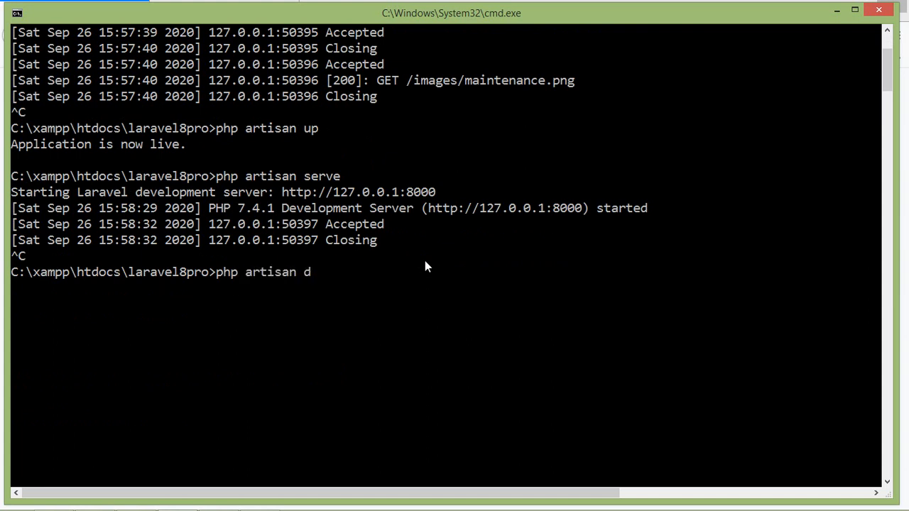
text(own --)
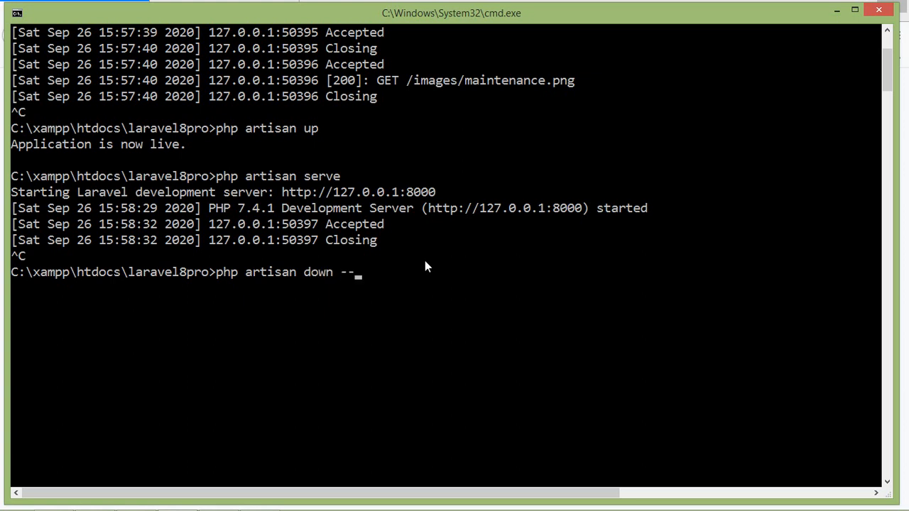
text(secr)
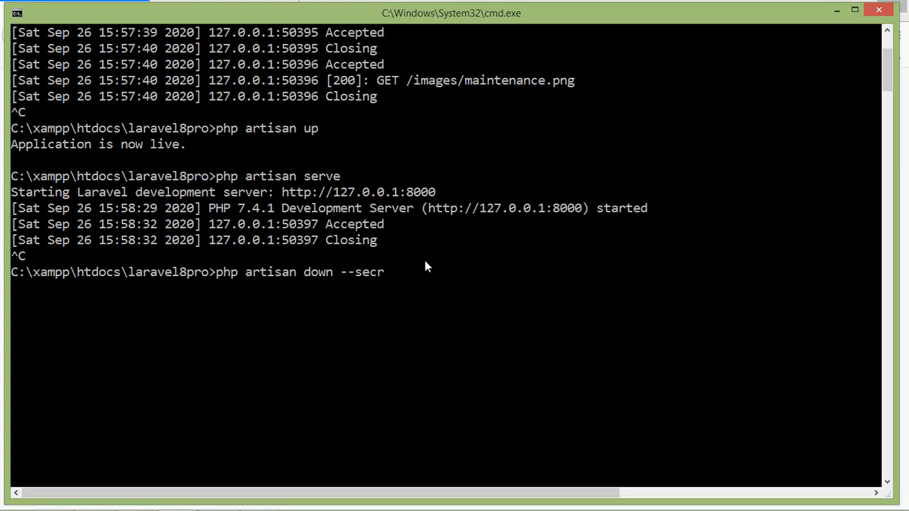
text(et)
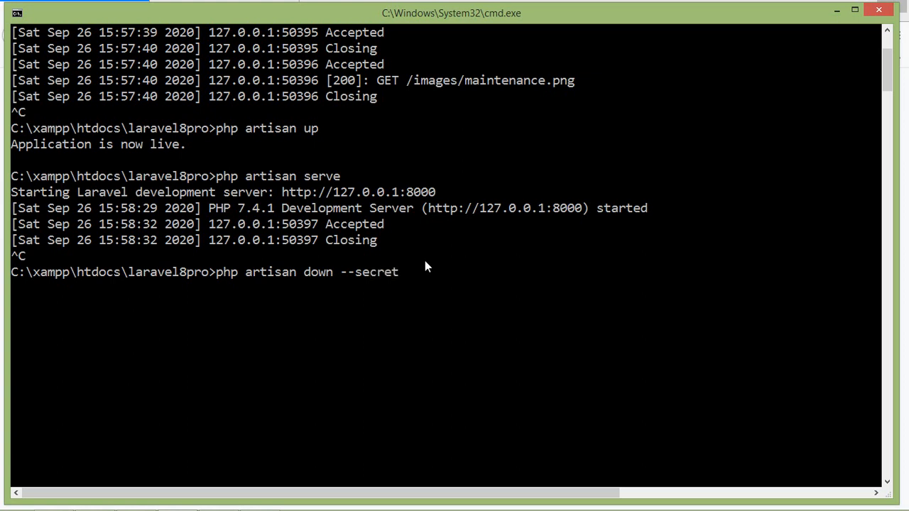
text(="")
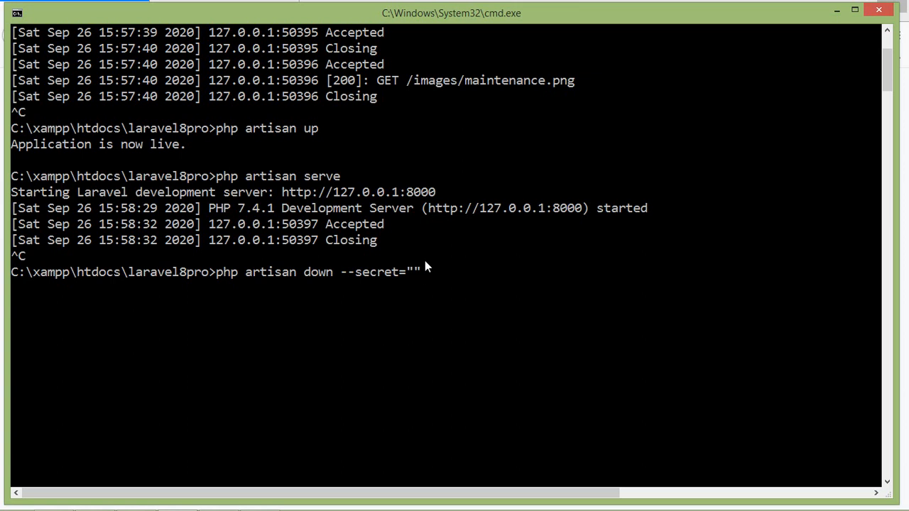
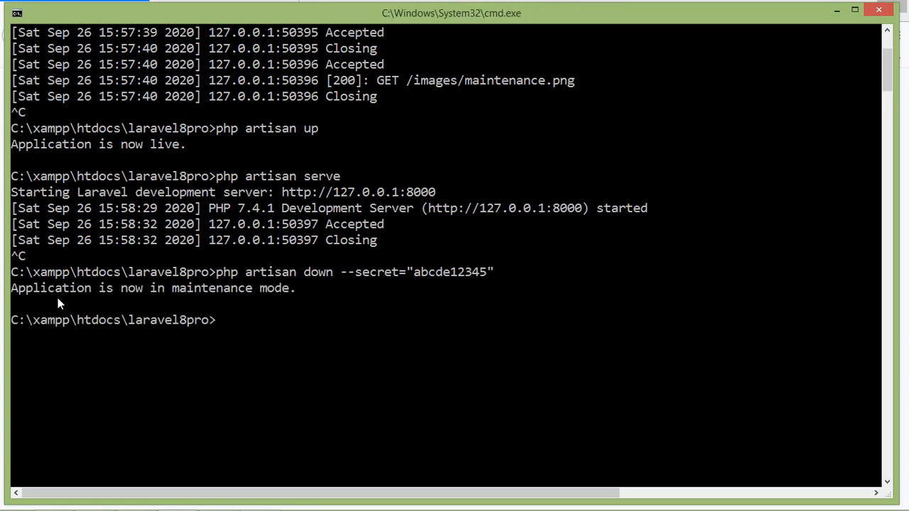
mouse_move(519, 324)
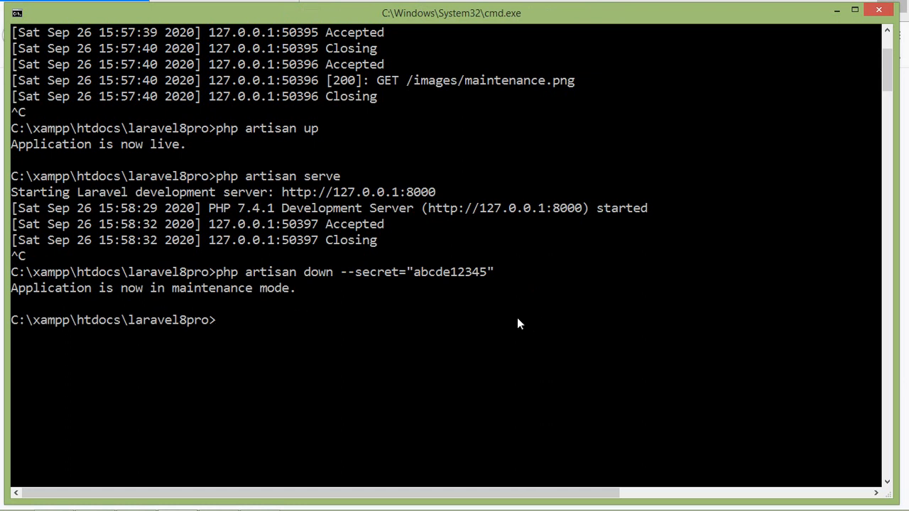
Restart the development server with php artisan serve
text(php a)
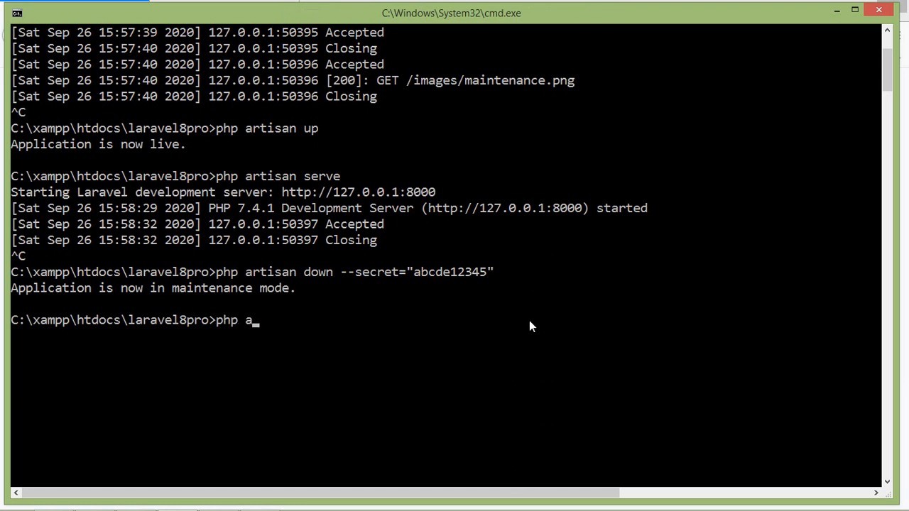
text(rtisan)
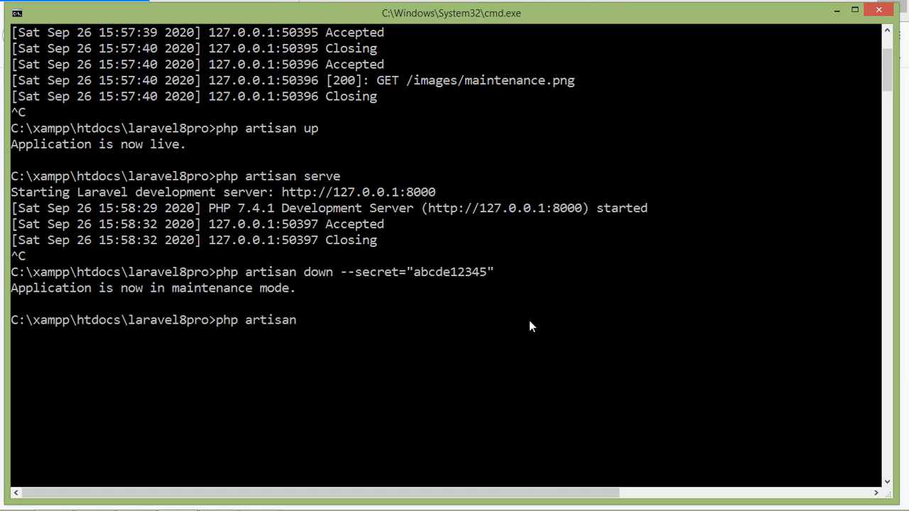
text(serve)
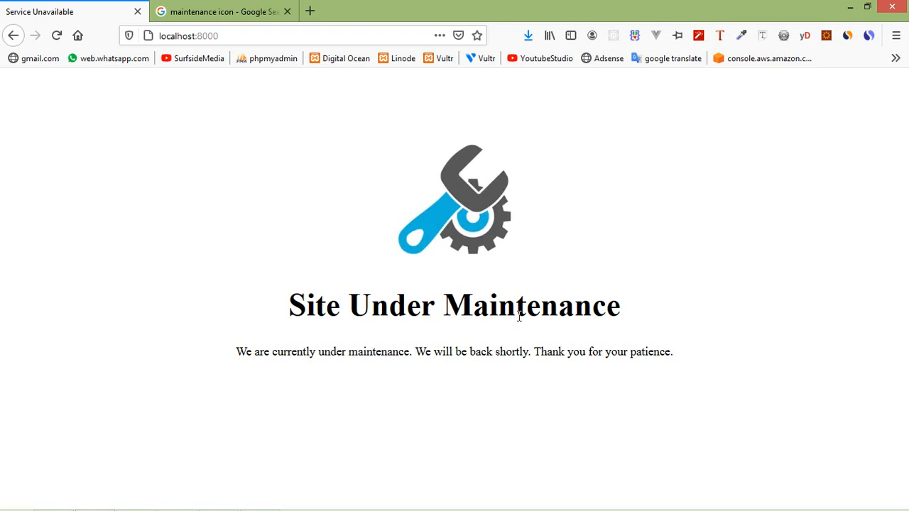
mouse_move(458, 233)
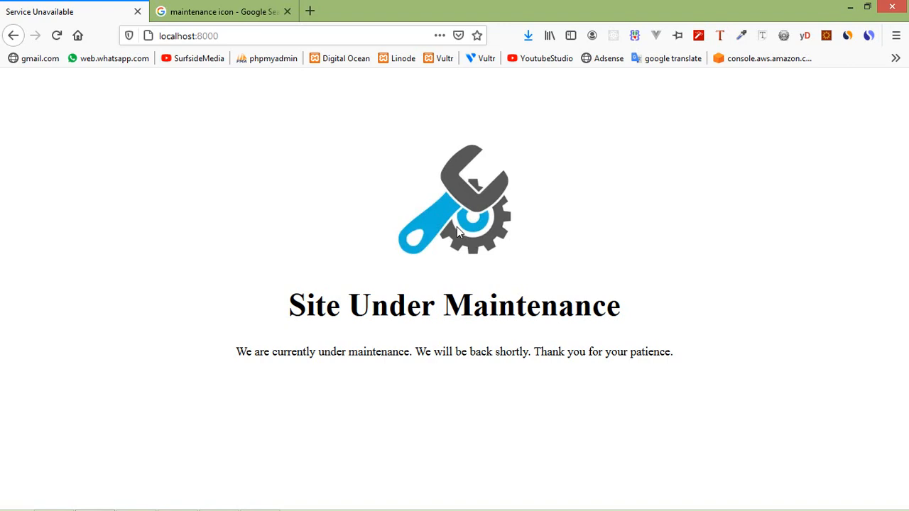
Switch back to Firefox to reload localhost:8000 and check the maintenance page
key(alt+tab)
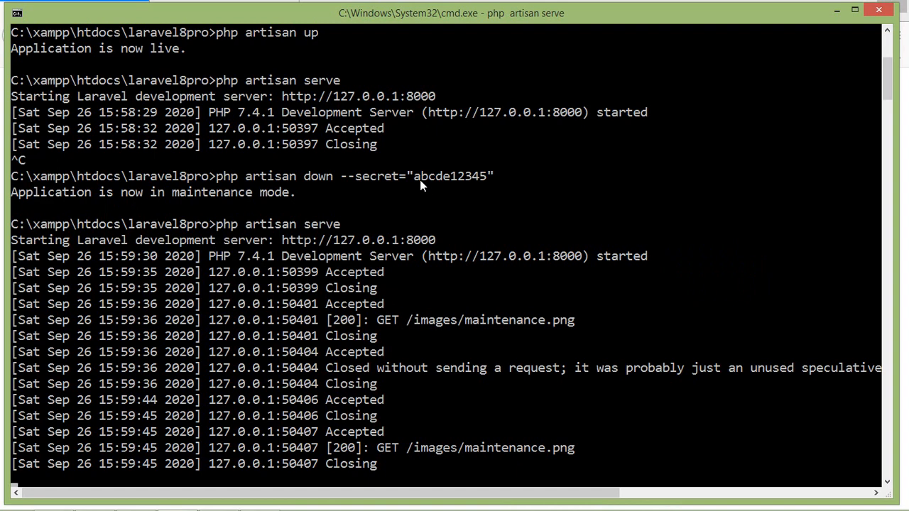
mouse_move(489, 184)
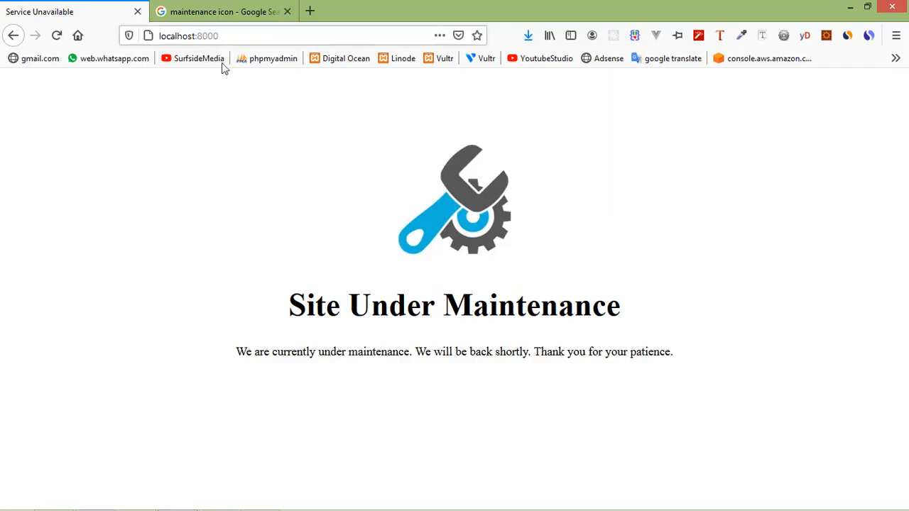
click(321, 36)
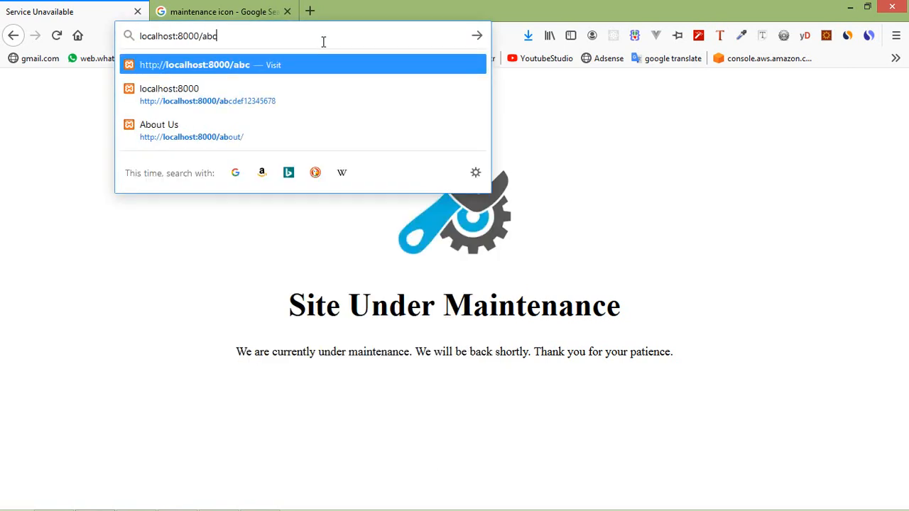
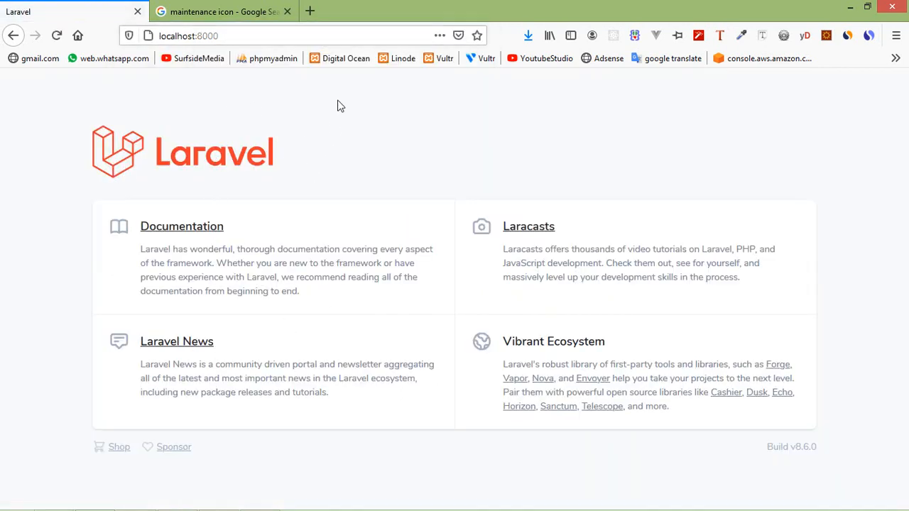
mouse_move(869, 35)
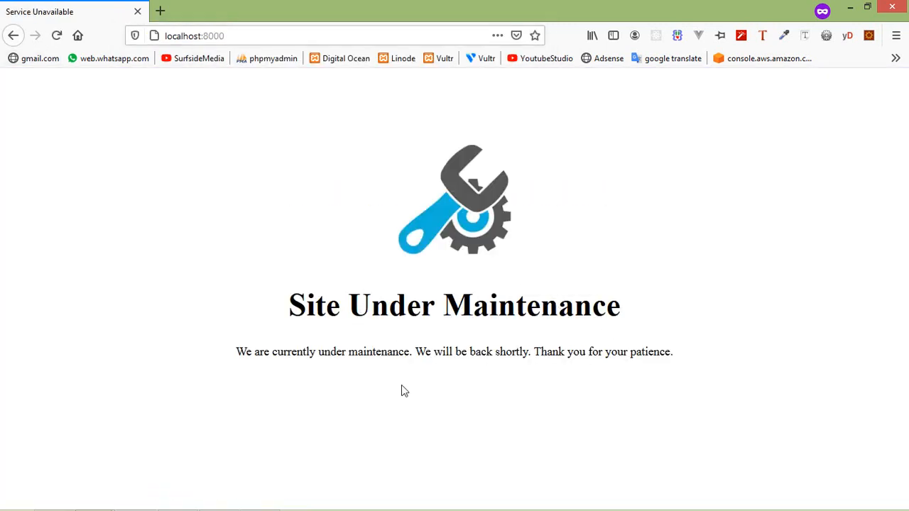
mouse_move(479, 392)
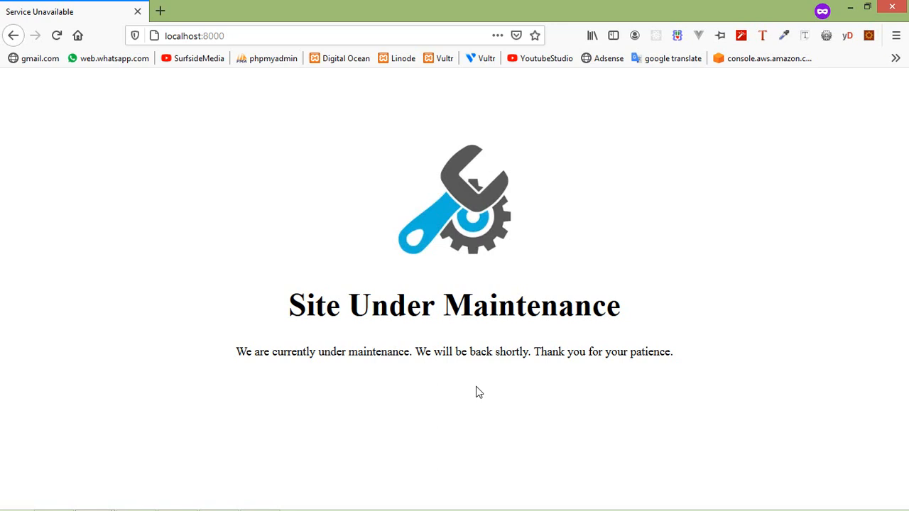